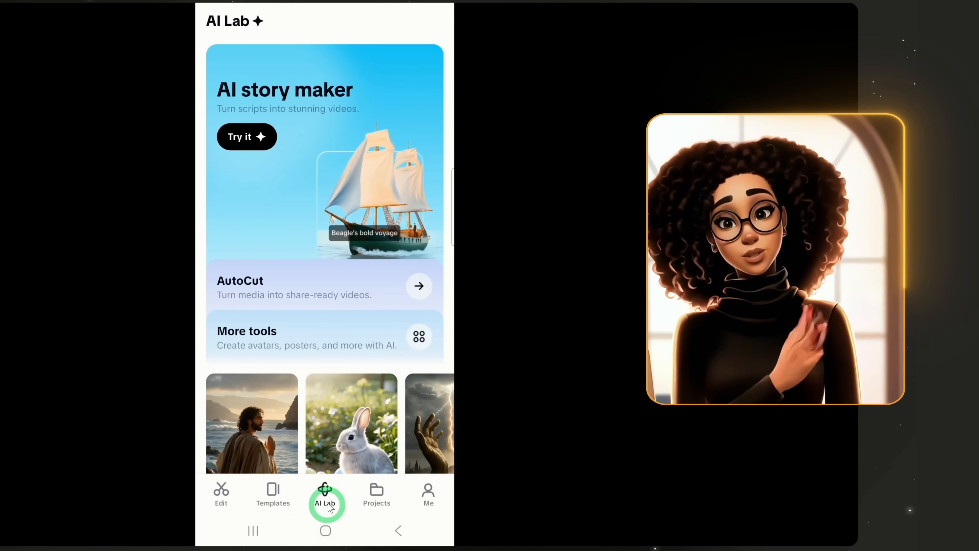
Reach the AI story maker through AI Lab, Edit and the All tools list.
click(246, 136)
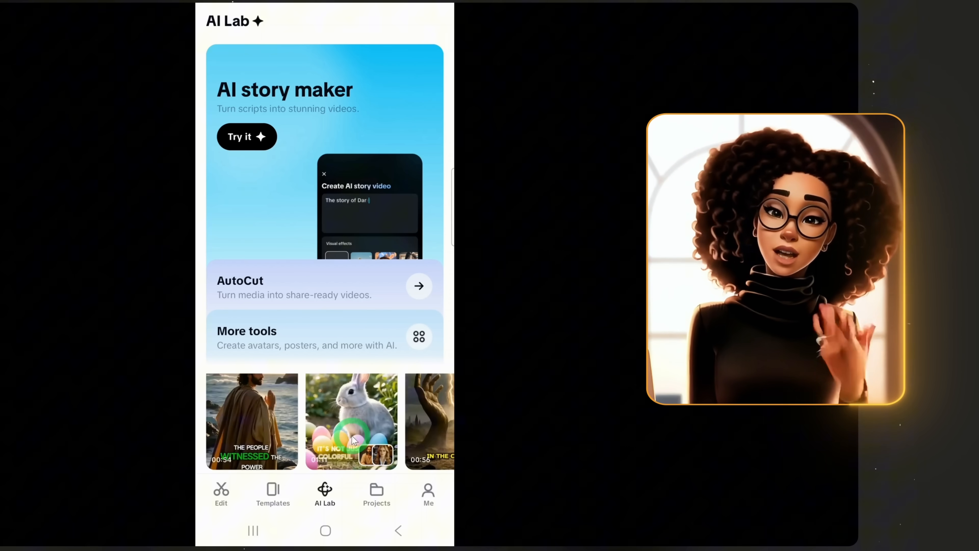
click(325, 492)
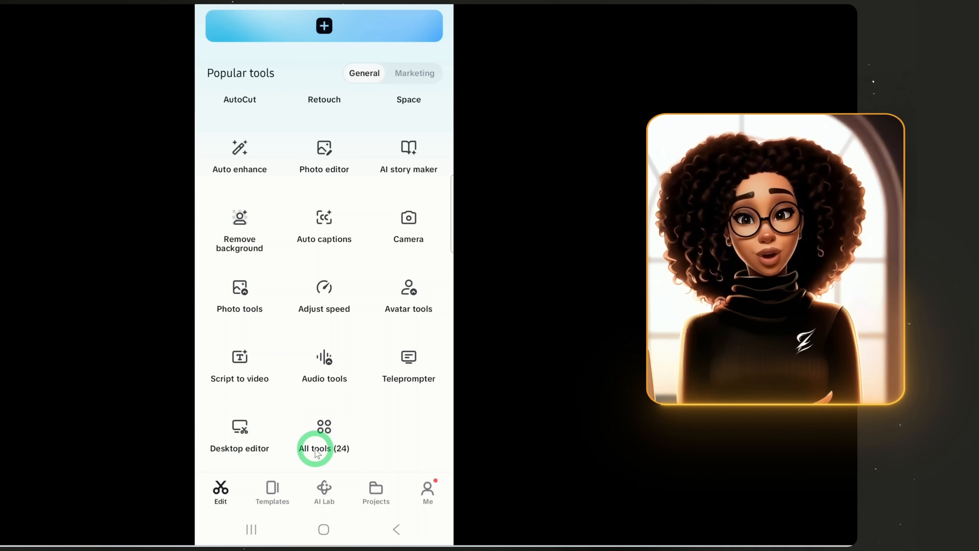
click(324, 437)
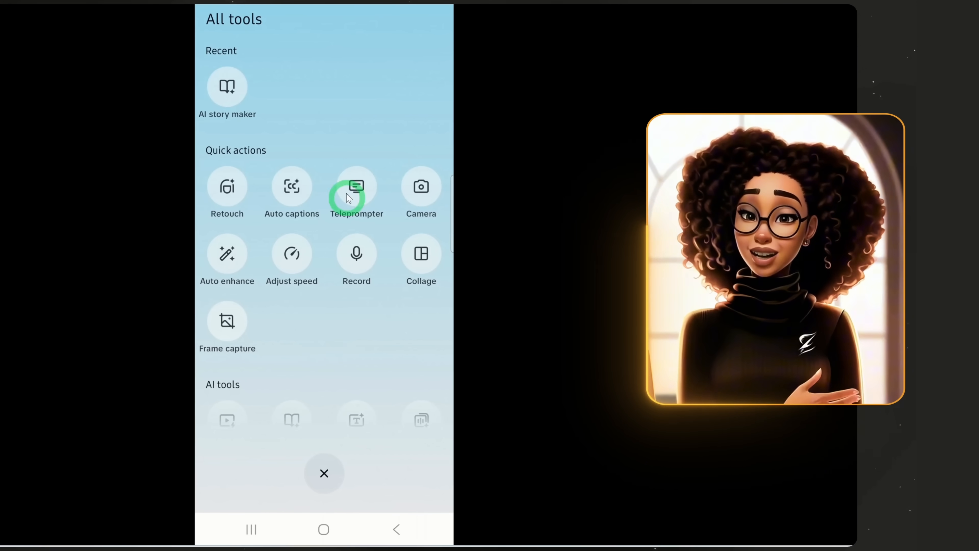
scroll(down, 3)
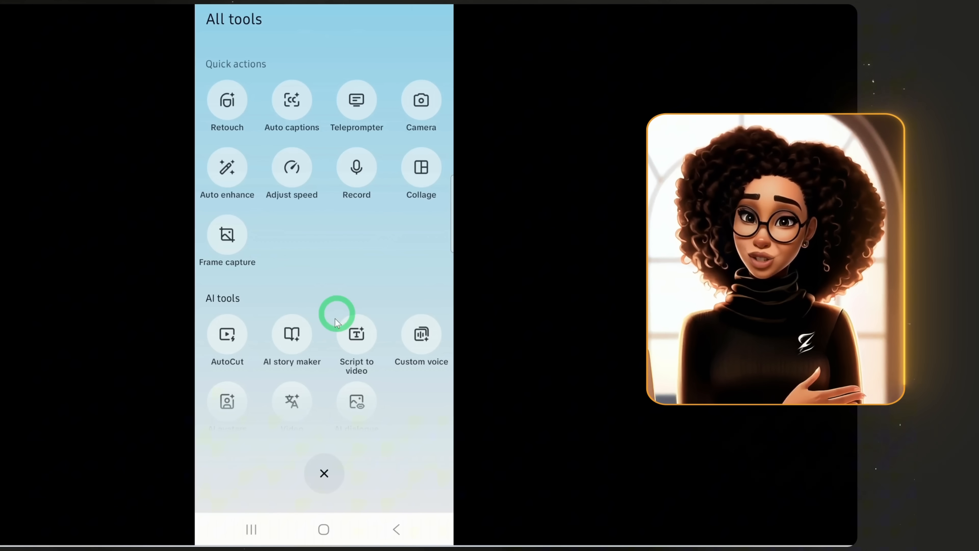
click(291, 340)
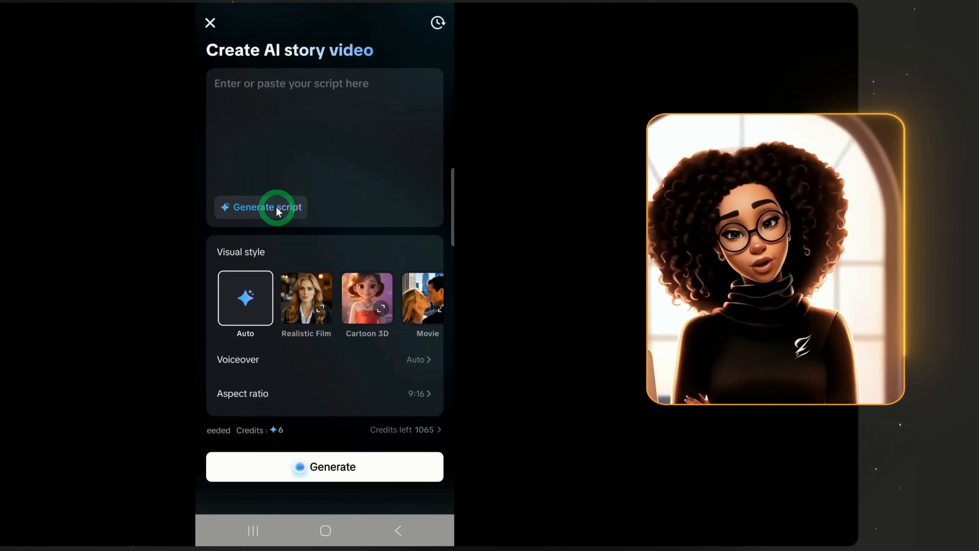
Generate a 1-minute script from the topic and key points, browse options and use one.
click(267, 207)
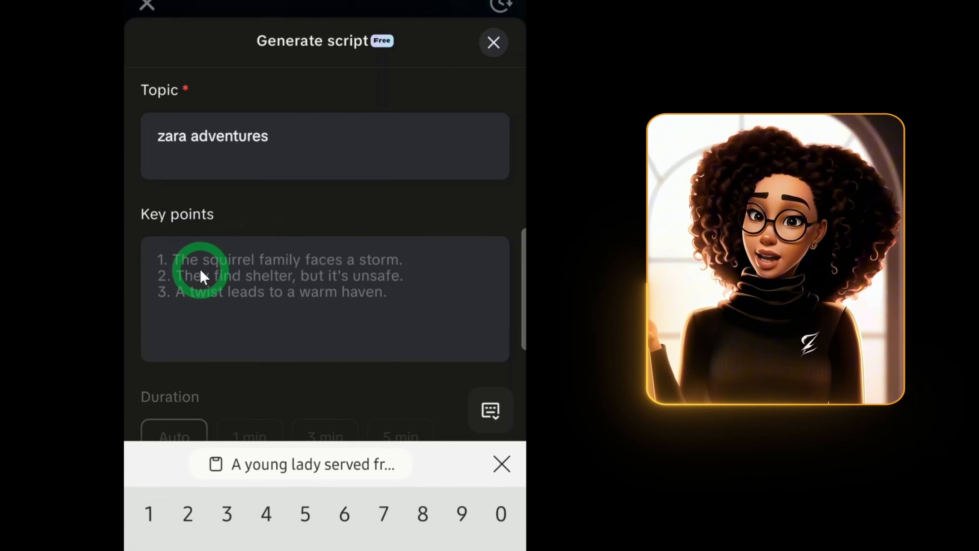
click(301, 464)
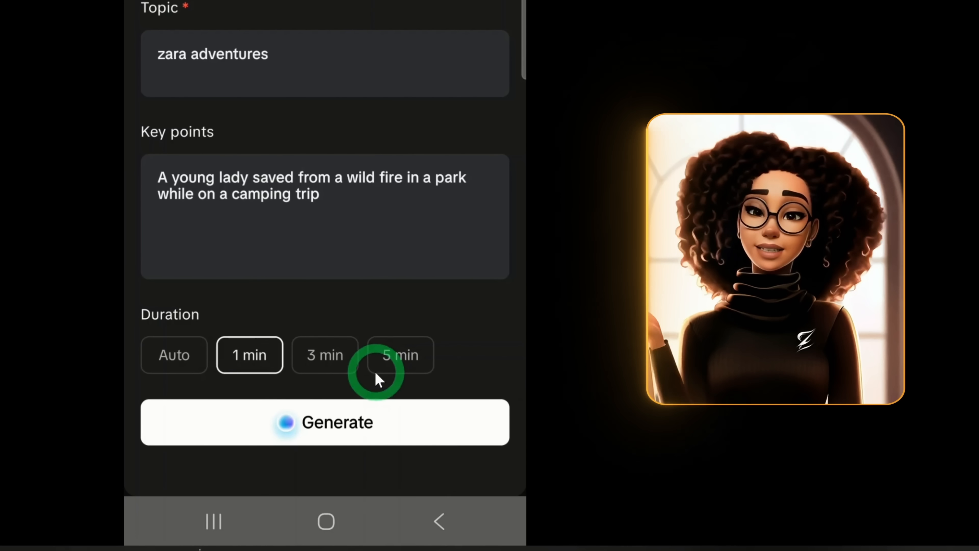
click(325, 422)
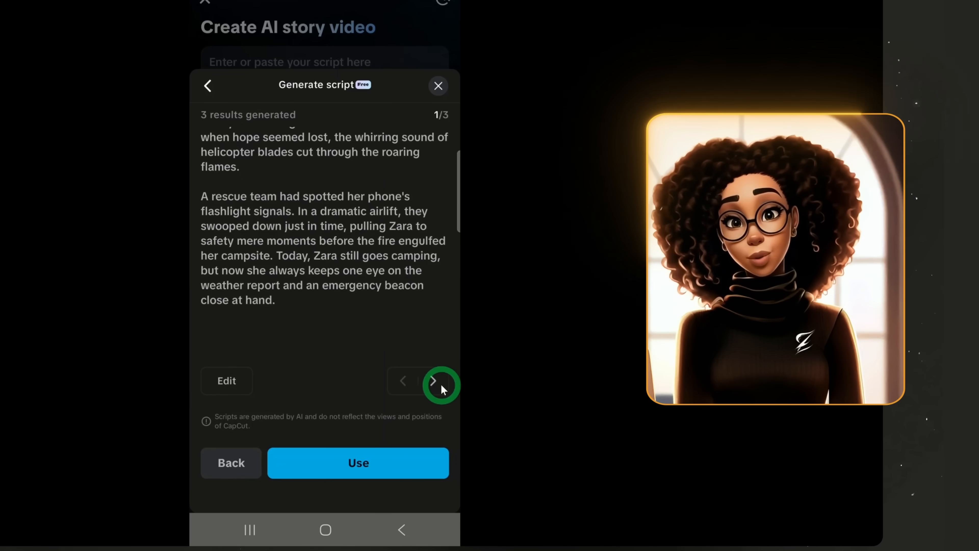
click(431, 381)
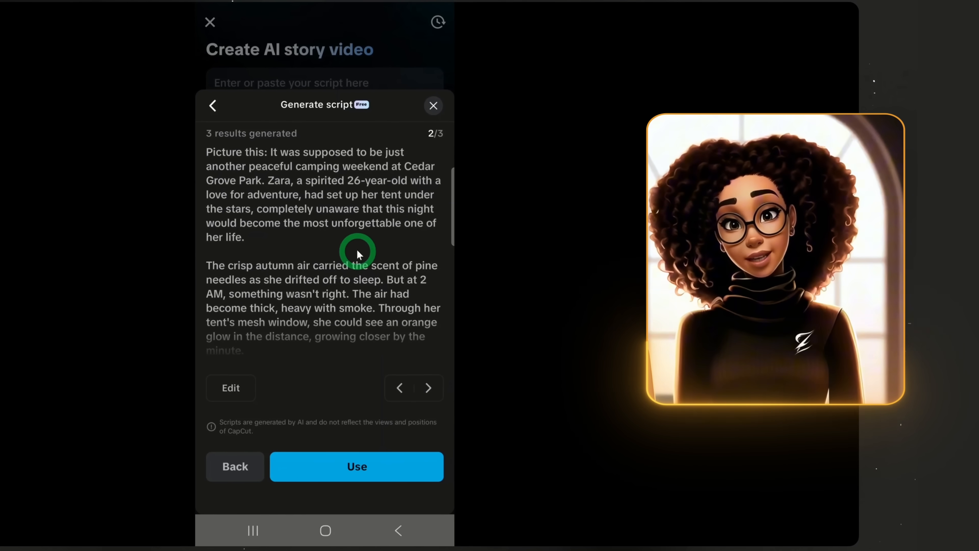
click(356, 466)
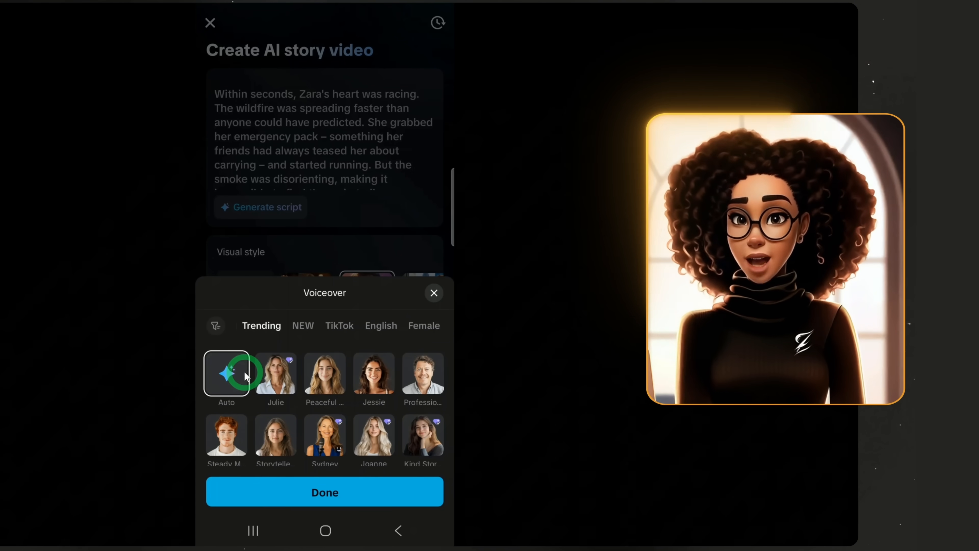
Choose the Storyteller Man voiceover and set the aspect ratio to 16:9.
scroll(down, 3)
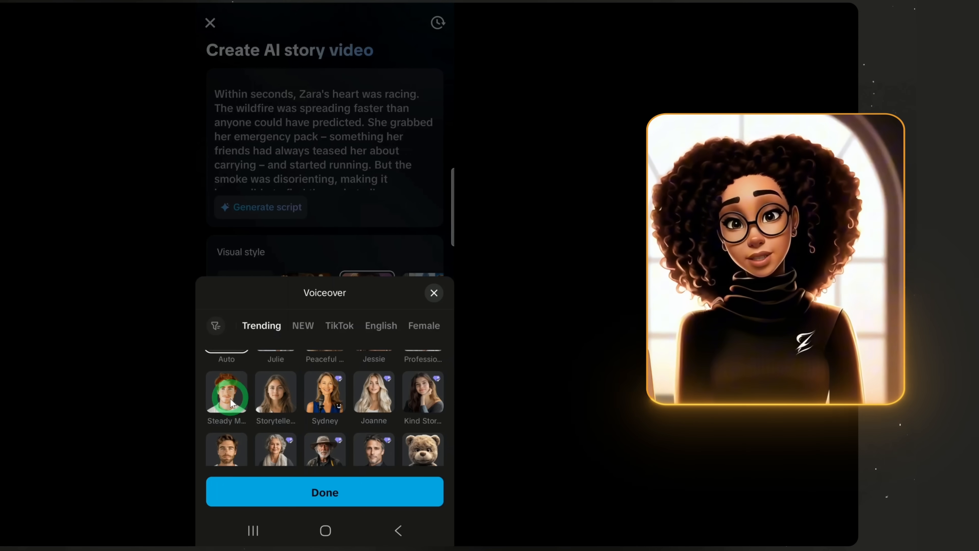
scroll(down, 3)
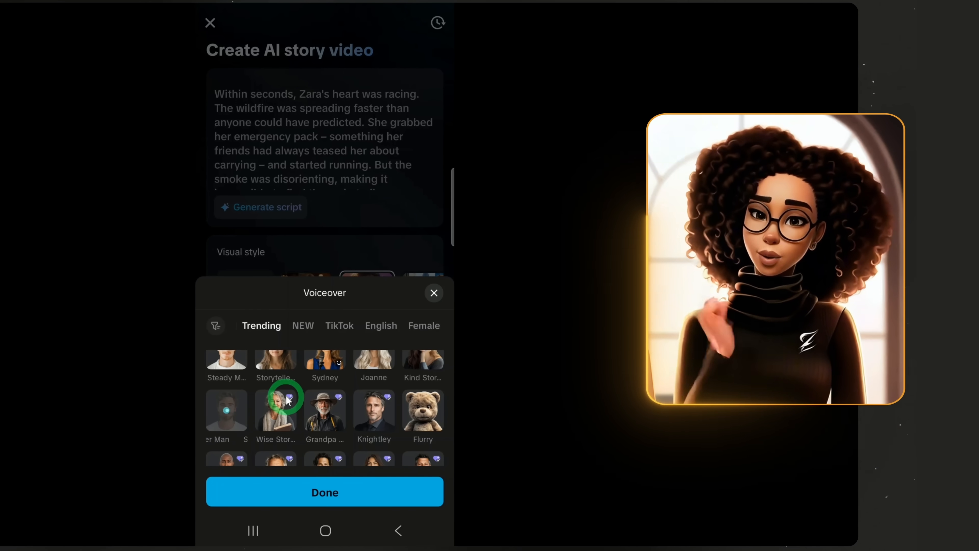
click(226, 409)
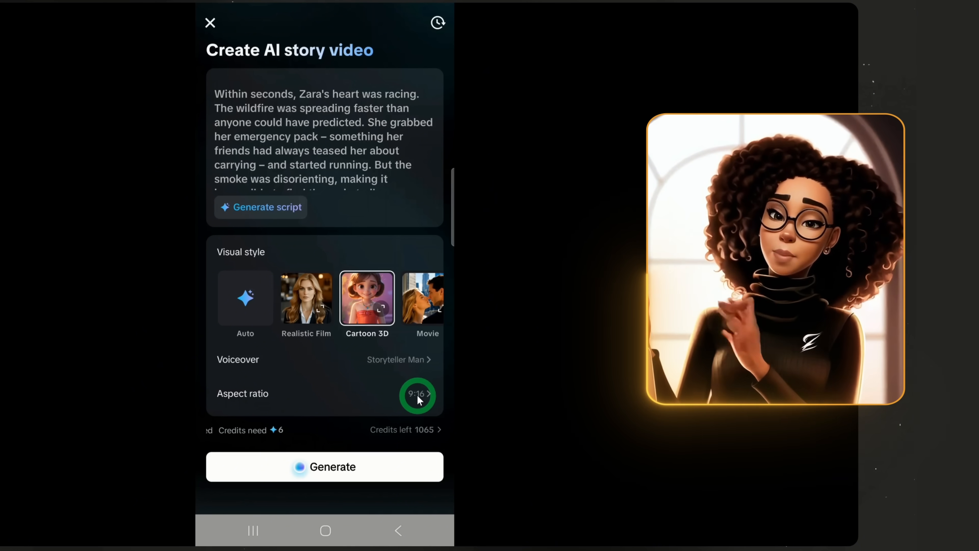
click(417, 395)
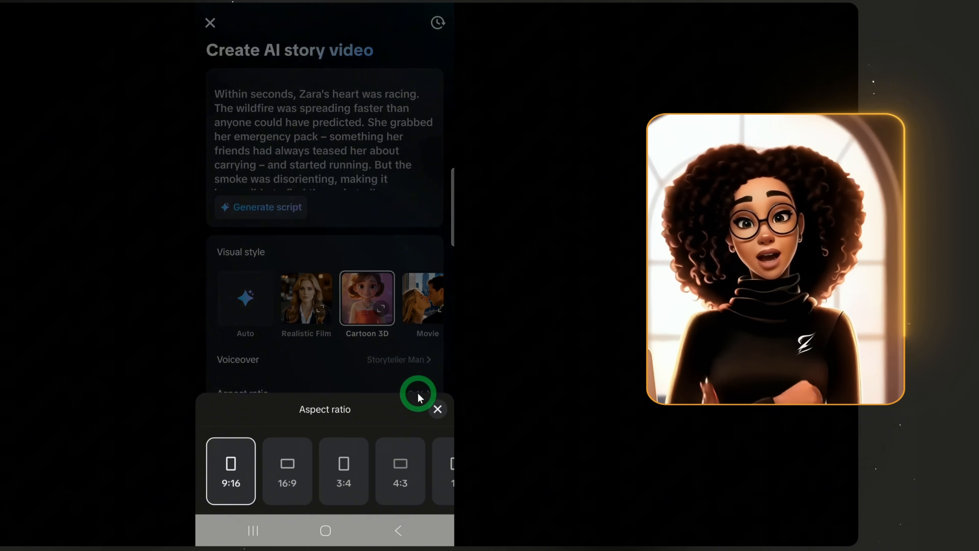
click(287, 470)
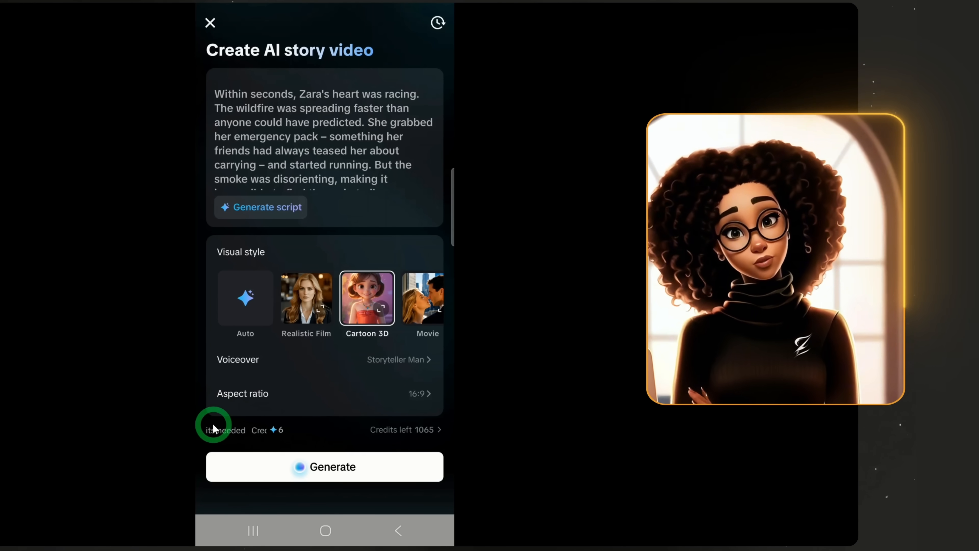
Generate the story video, confirming the 6-credit cost.
click(325, 467)
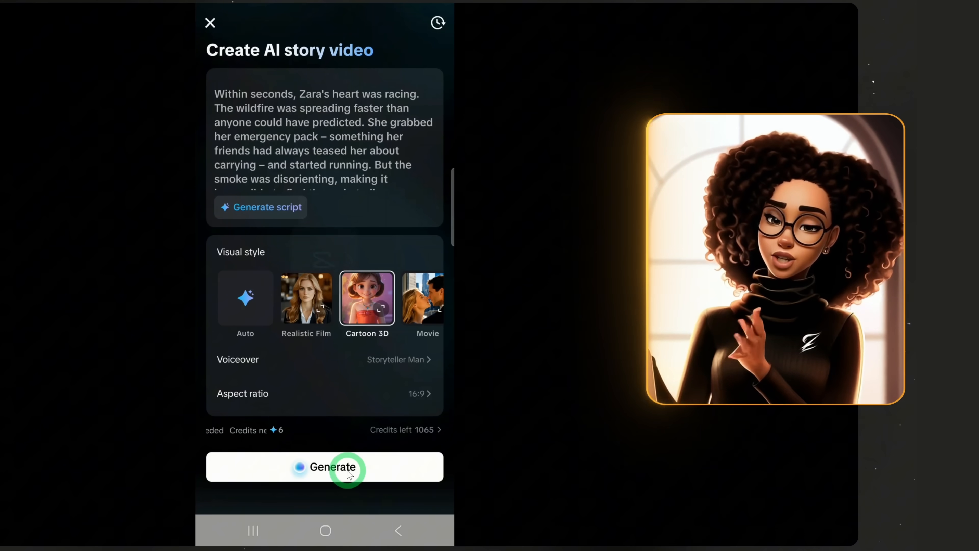
click(324, 467)
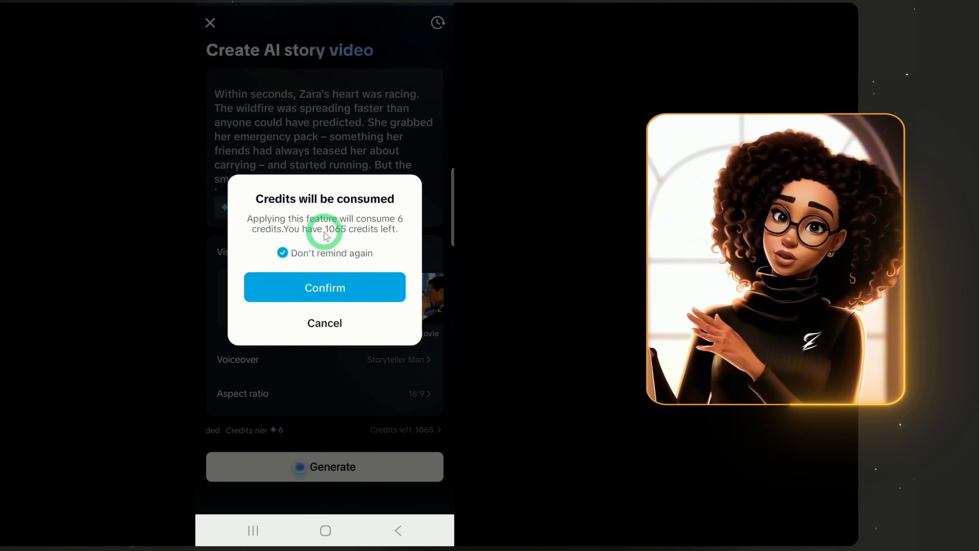
click(324, 288)
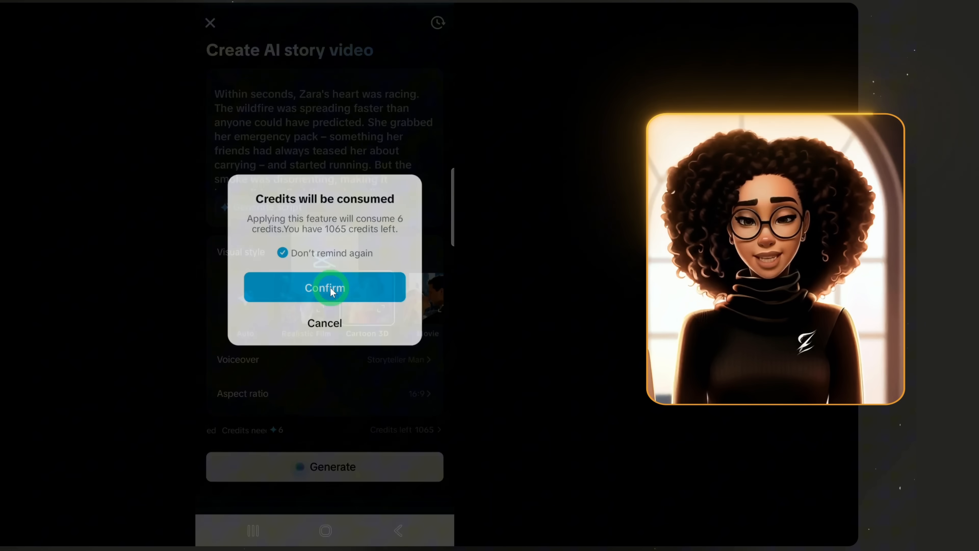
click(325, 288)
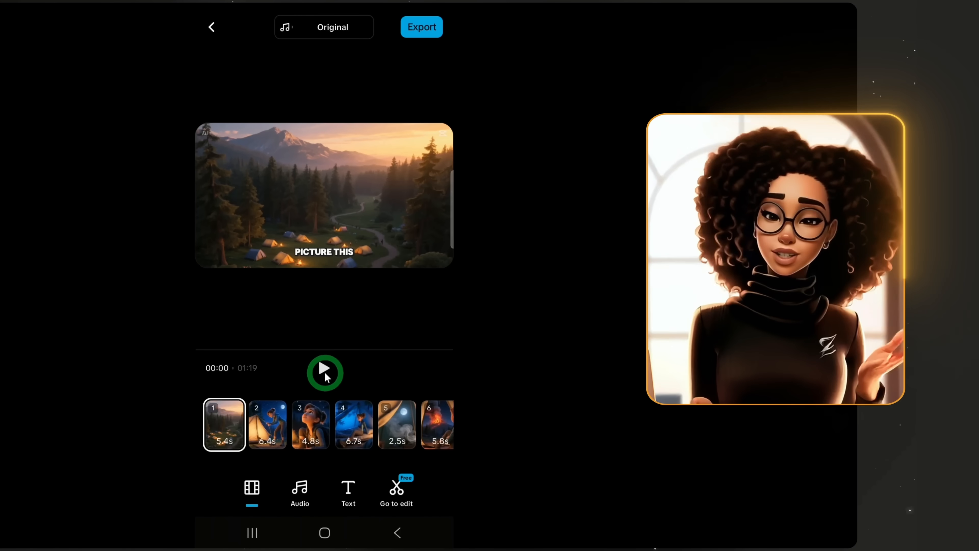
Play the generated 1:19 video and pick the third scene to preview.
click(324, 373)
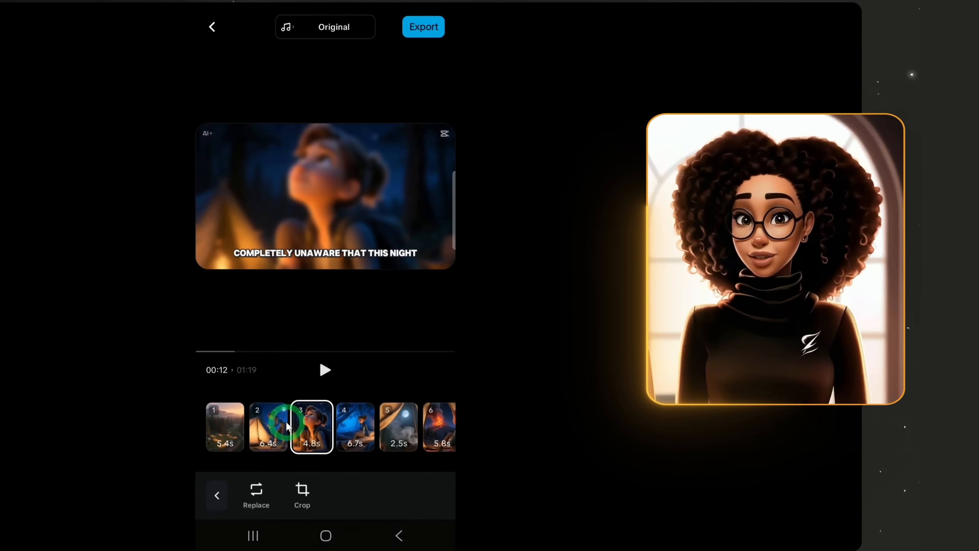
click(325, 369)
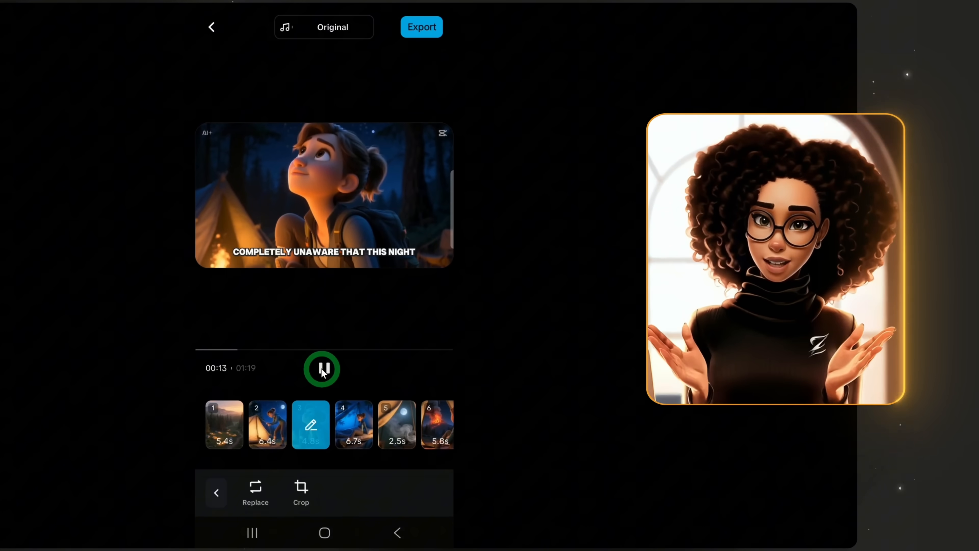
click(267, 425)
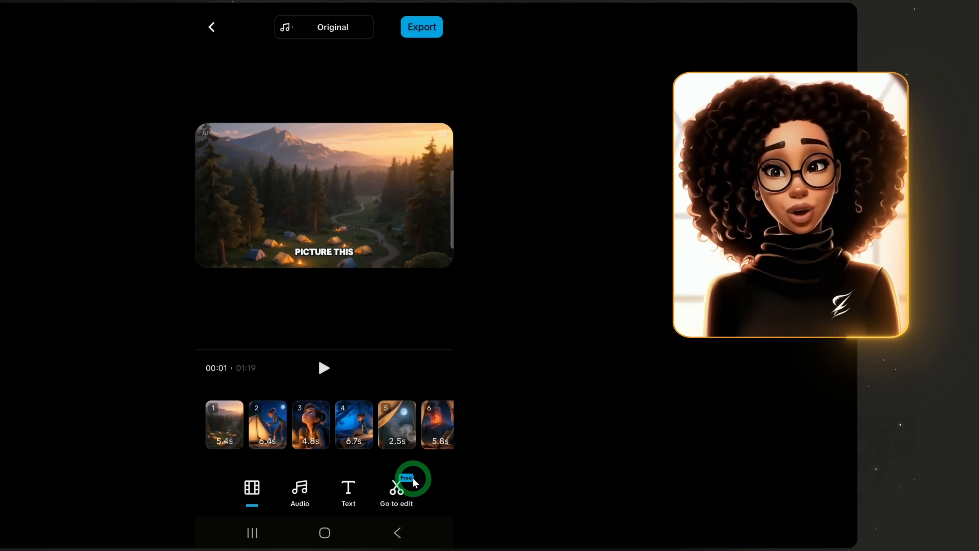
Move the story to the full editor and delete one filler pause from the transcript.
click(396, 490)
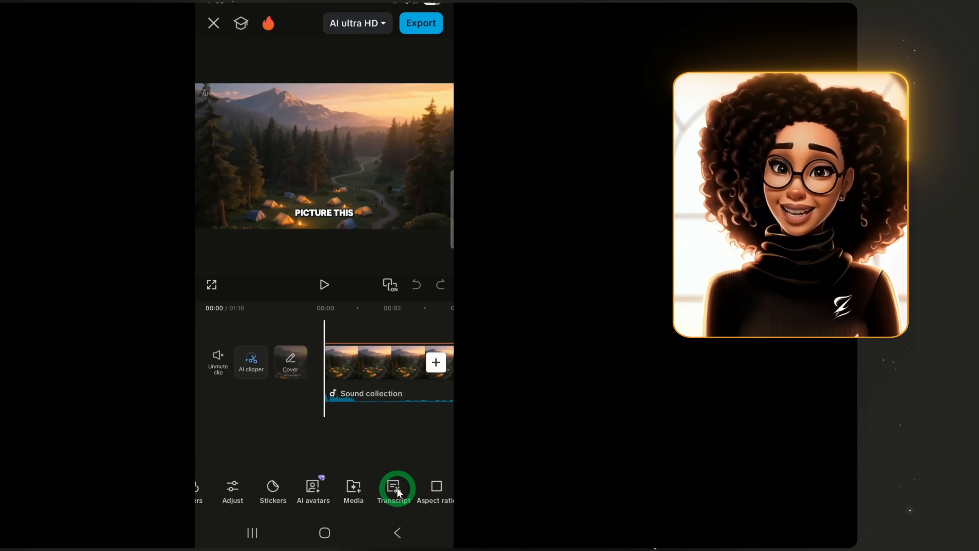
click(394, 488)
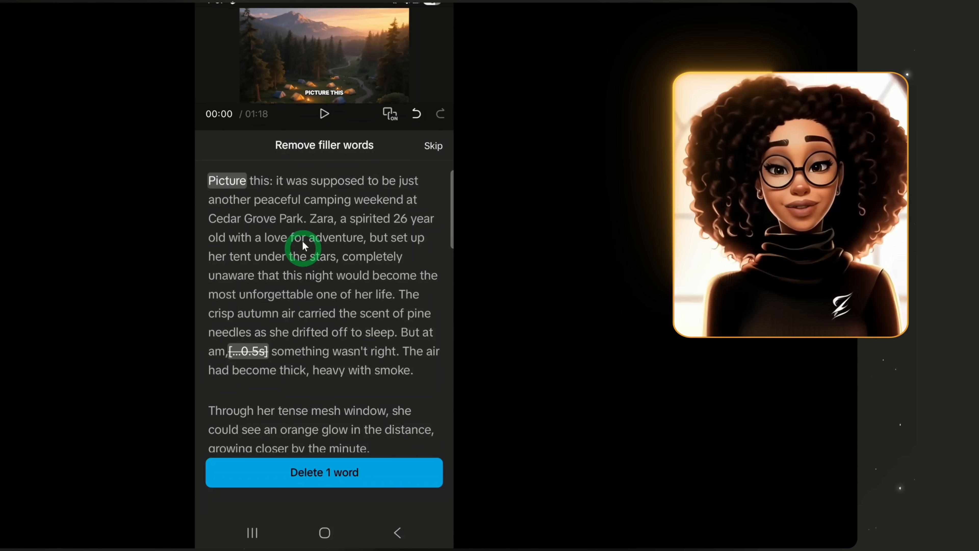
scroll(down, 3)
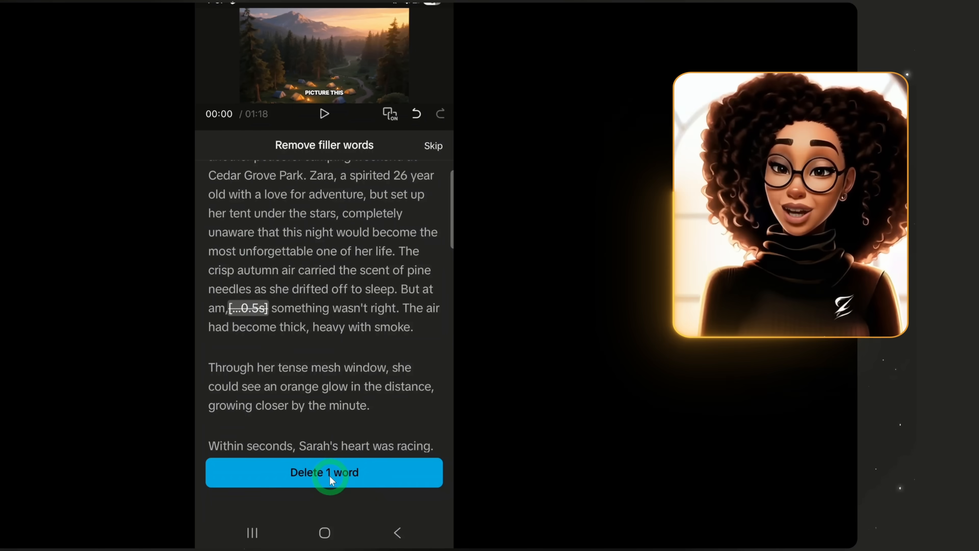
click(324, 472)
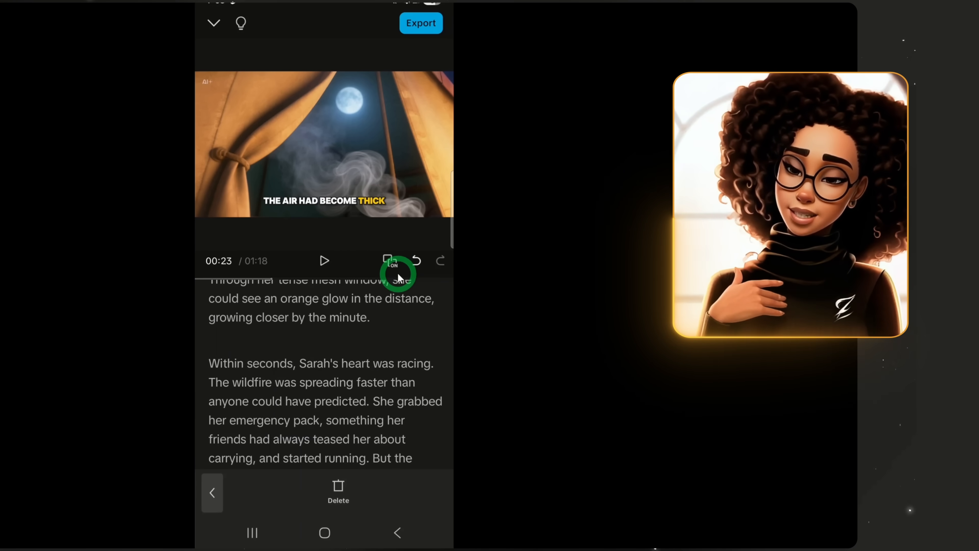
click(398, 533)
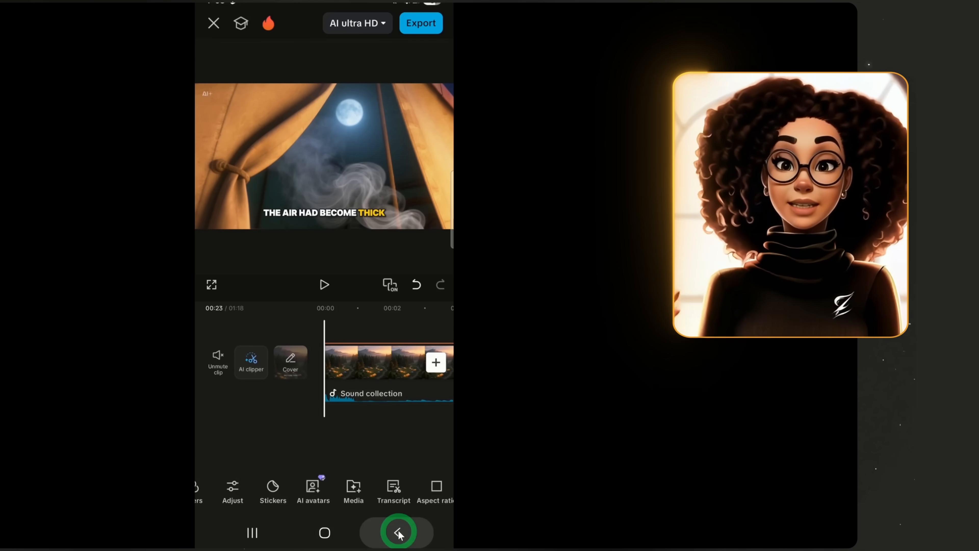
Return to the timeline start and select the opening 5.4-second camping clip.
click(398, 532)
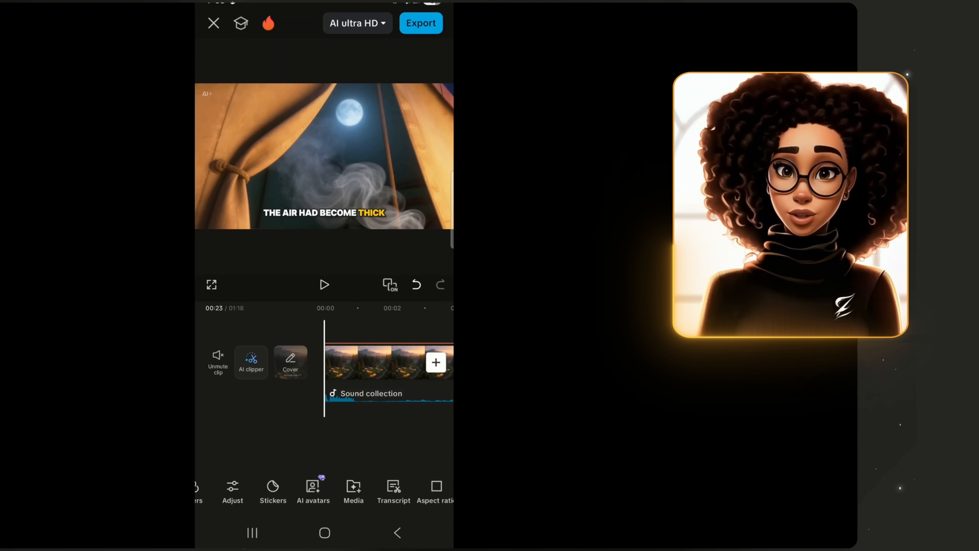
click(379, 348)
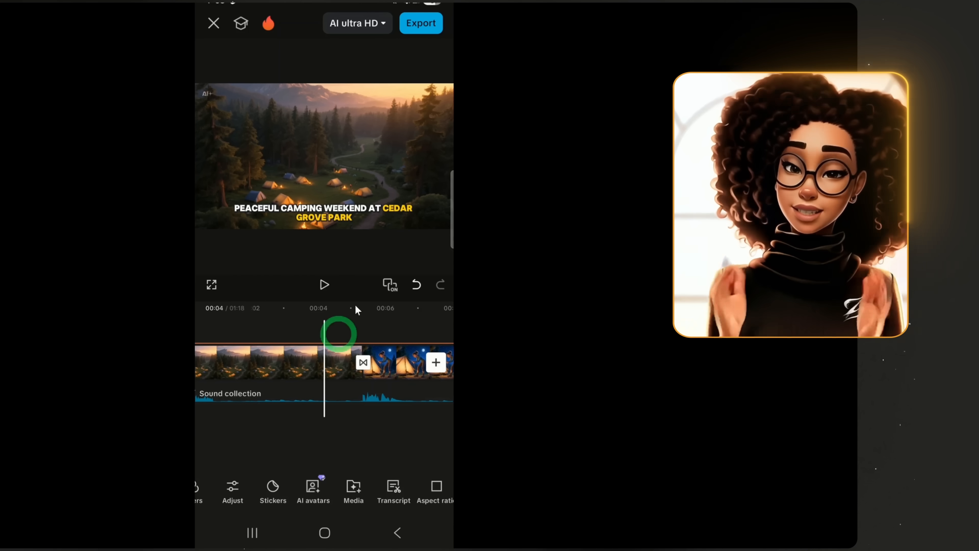
click(281, 362)
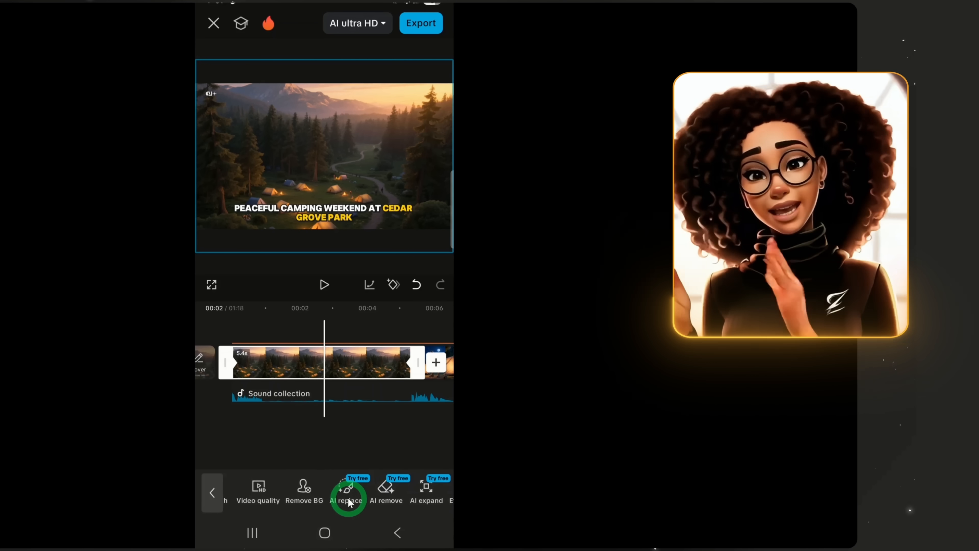
AI-replace the brushed forest and mountains with the prompt 'the park is dark'.
click(347, 494)
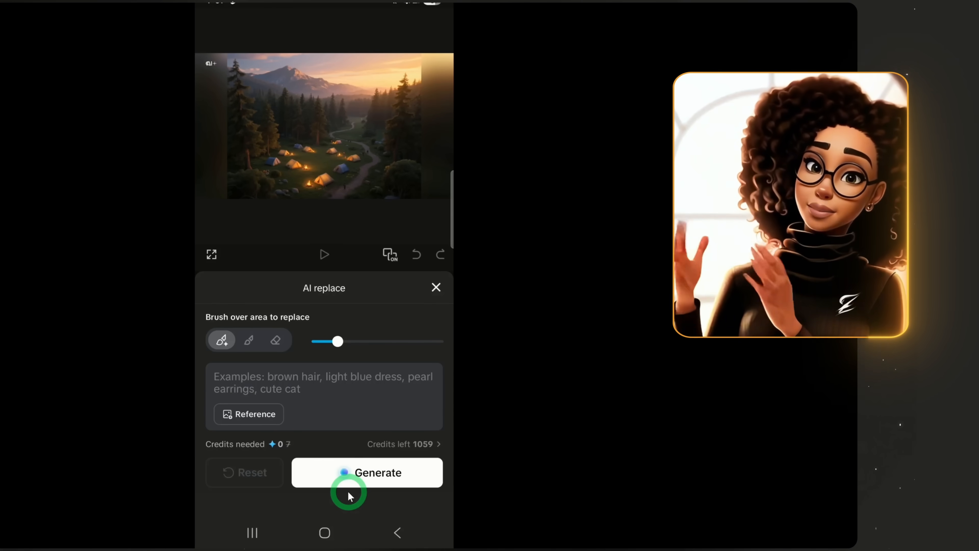
mouse_move(361, 368)
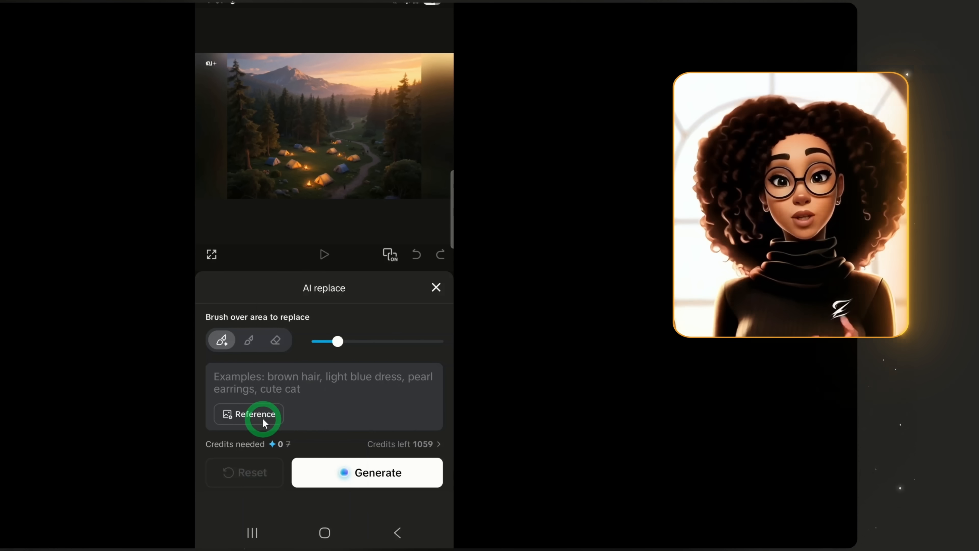
click(221, 340)
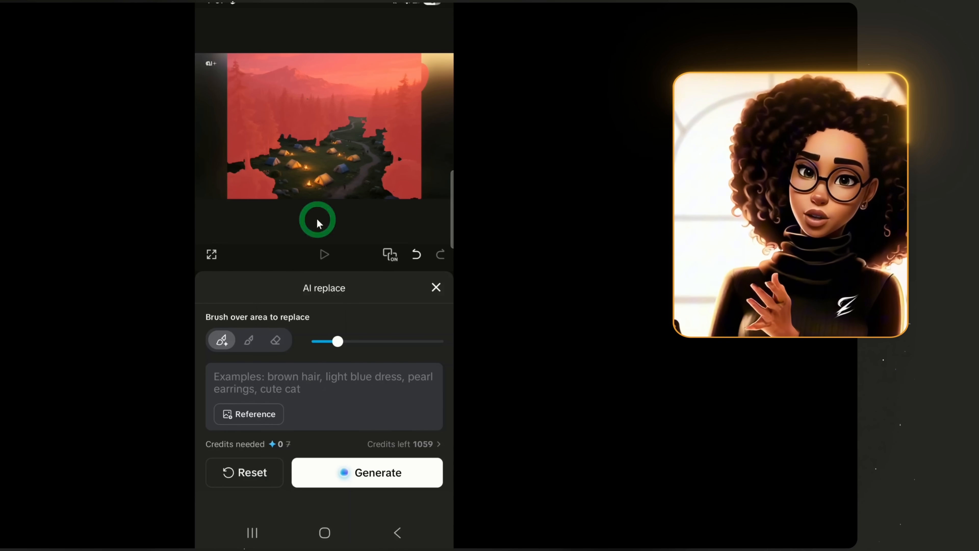
mouse_move(407, 135)
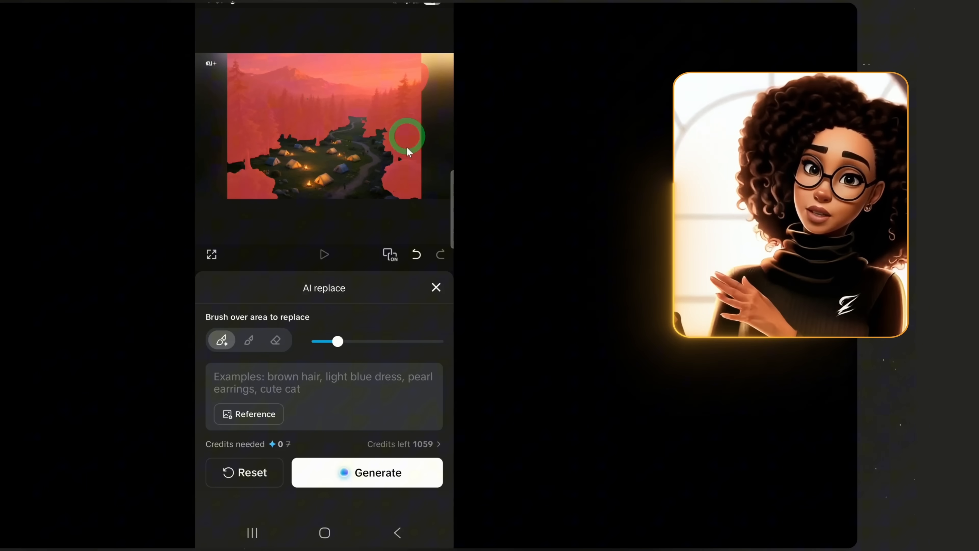
text(the park is dar)
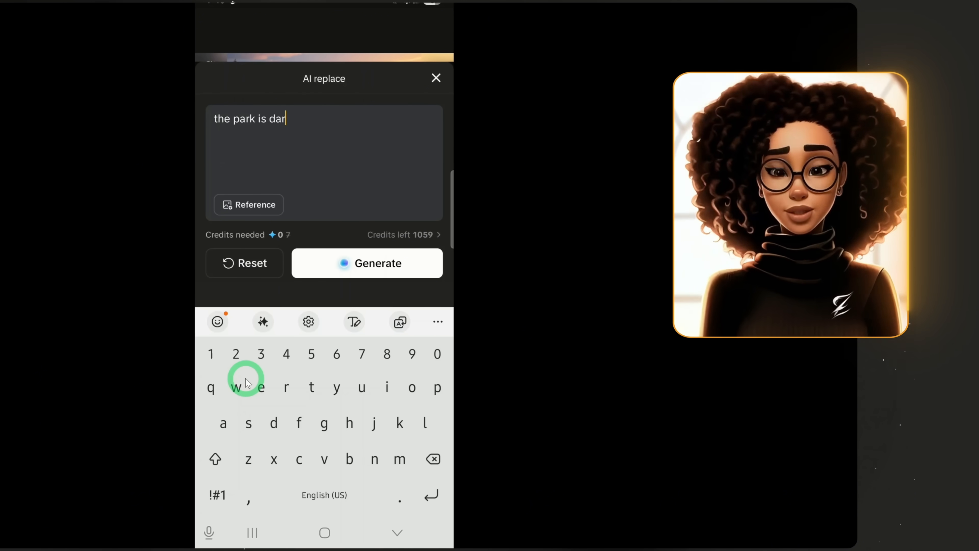
text(k)
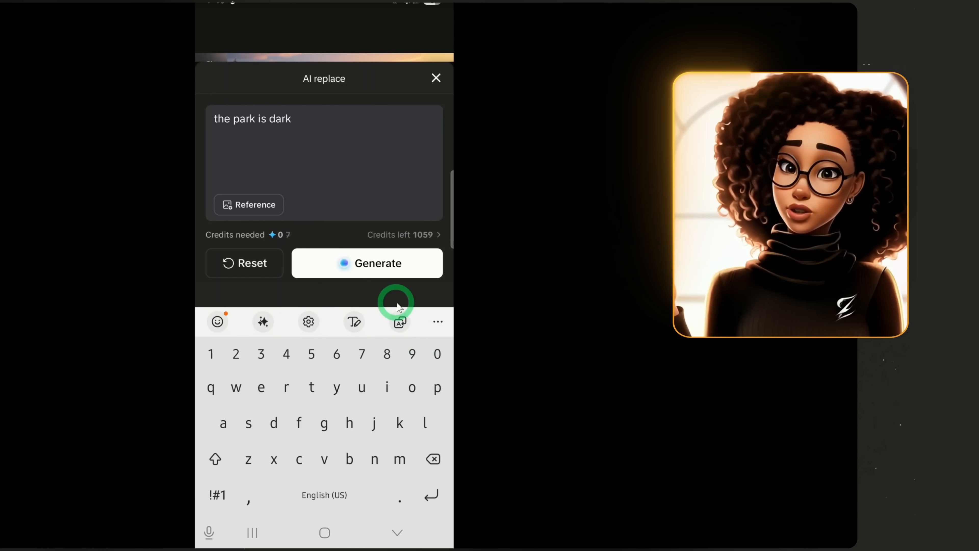
click(367, 263)
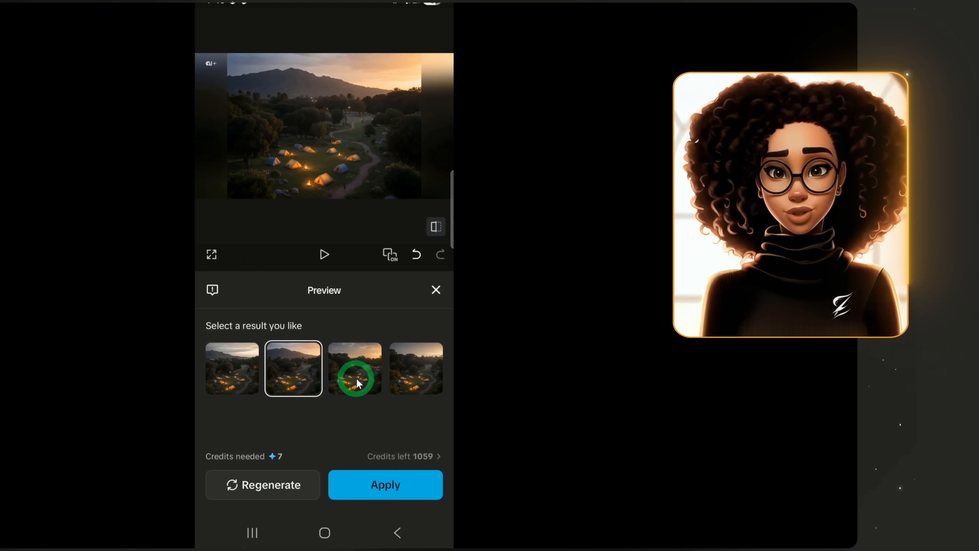
Compare the generated results and apply the second one to the scene.
click(355, 368)
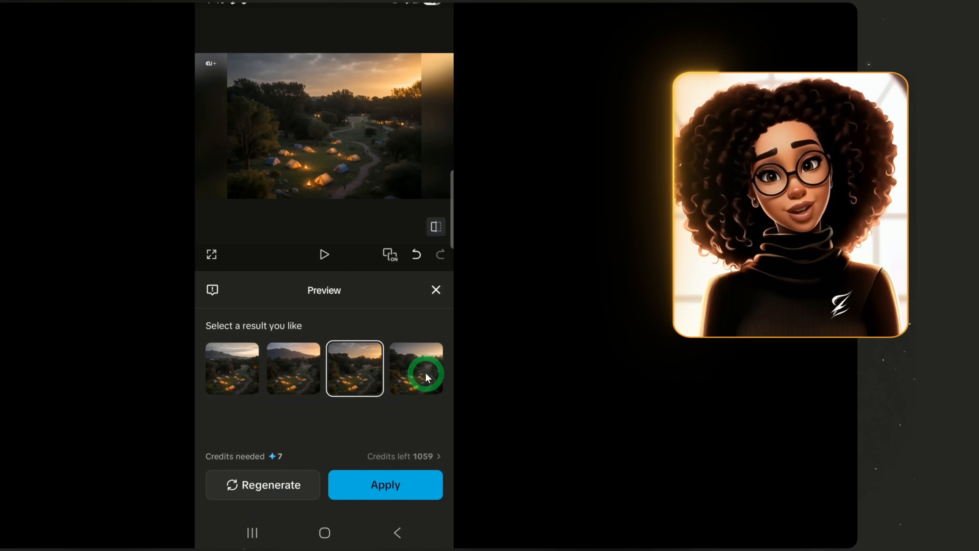
click(294, 368)
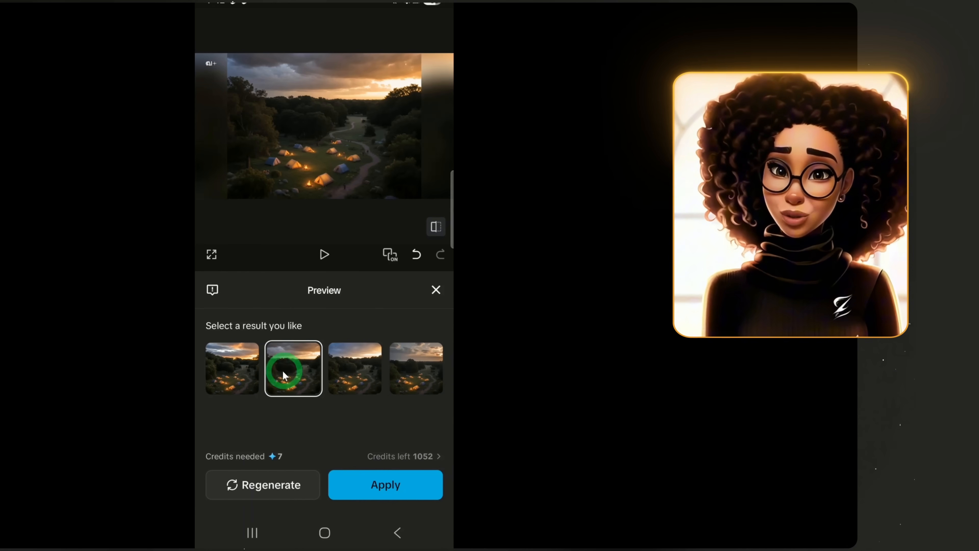
click(386, 485)
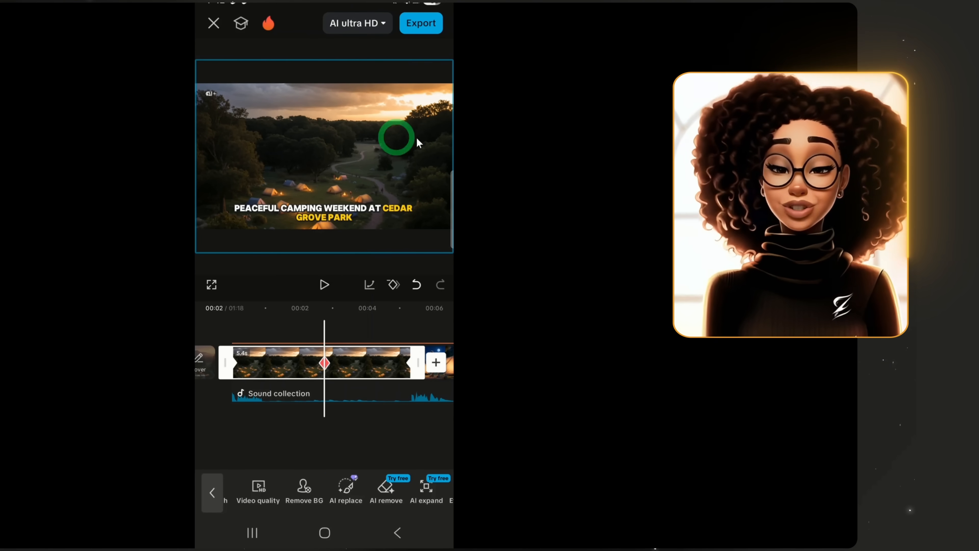
mouse_move(368, 167)
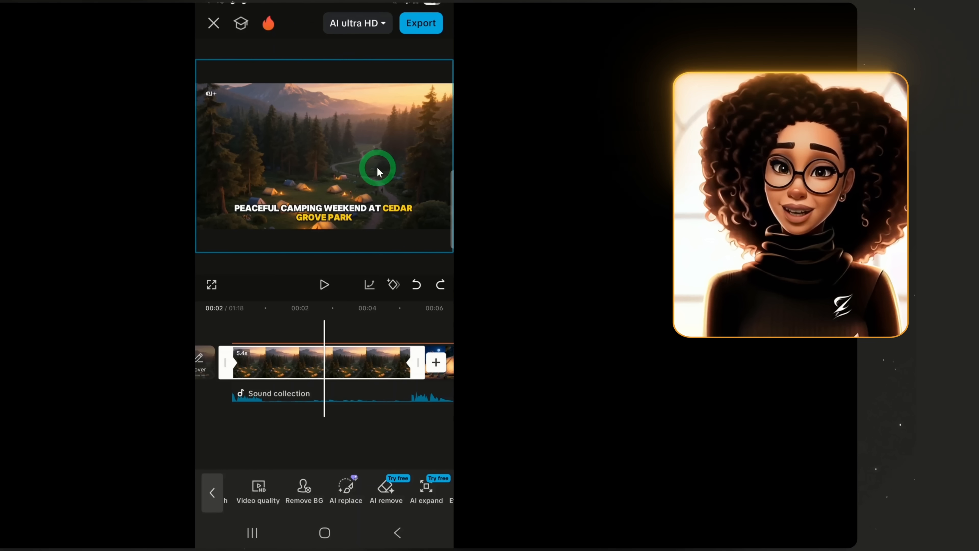
mouse_move(837, 415)
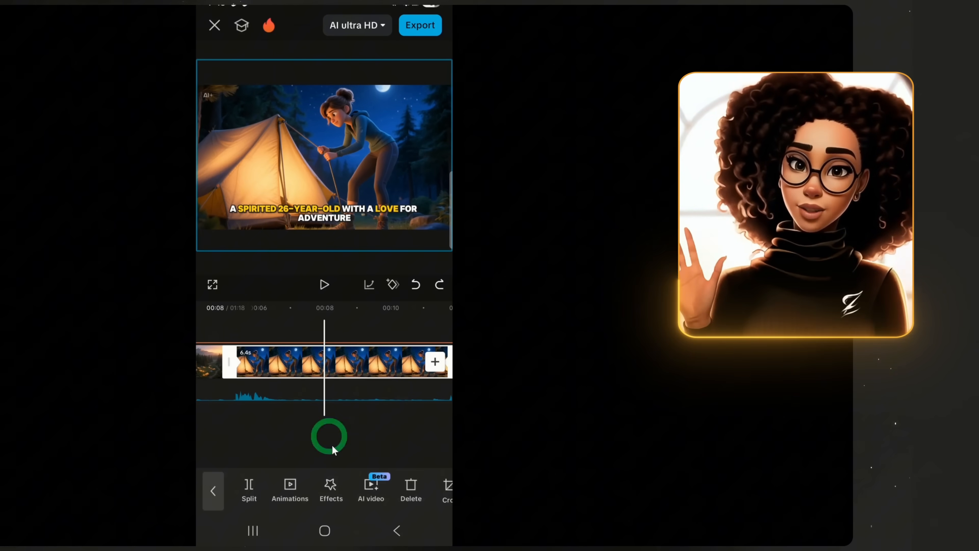
Generate a 16:9 AI video from the tent image with prompt 'The character is setting up here tent'.
click(371, 490)
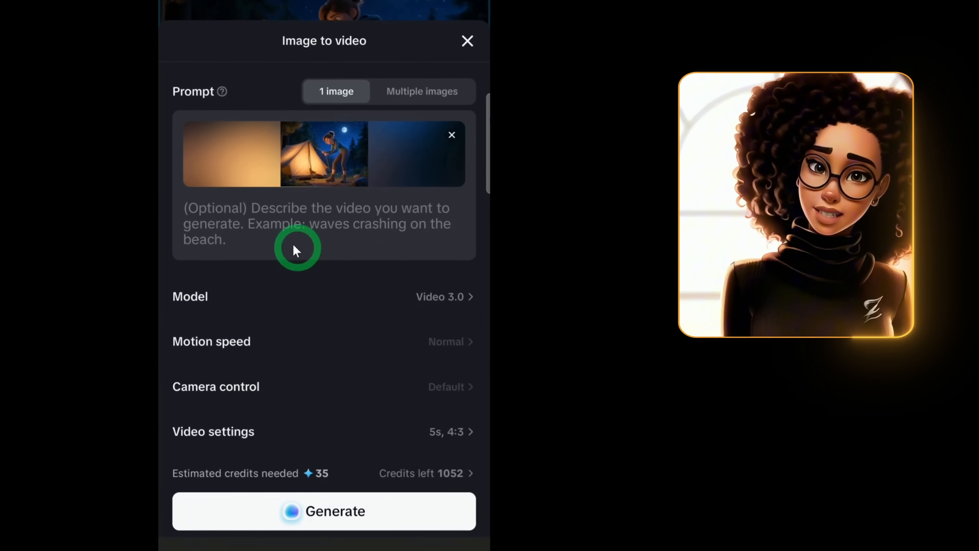
text(The character is setting up here tent)
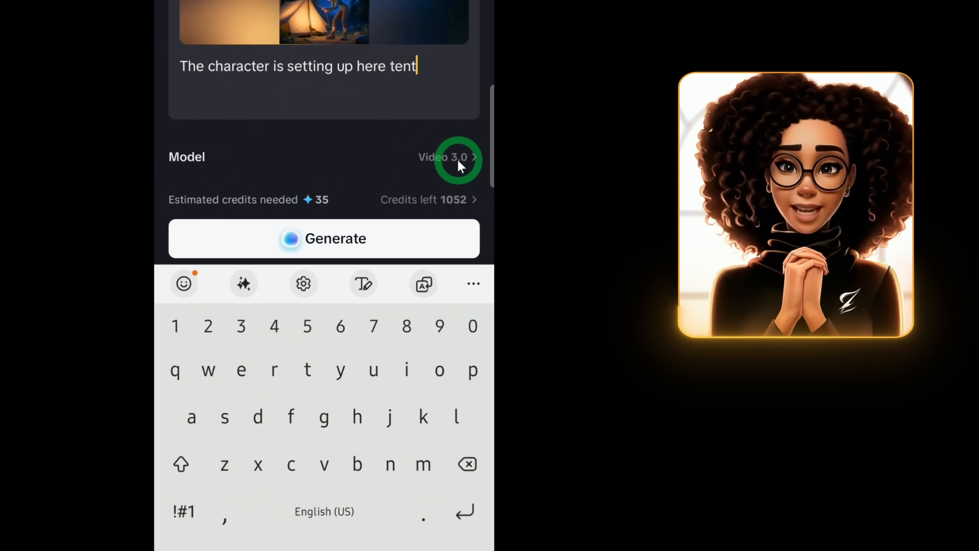
click(445, 157)
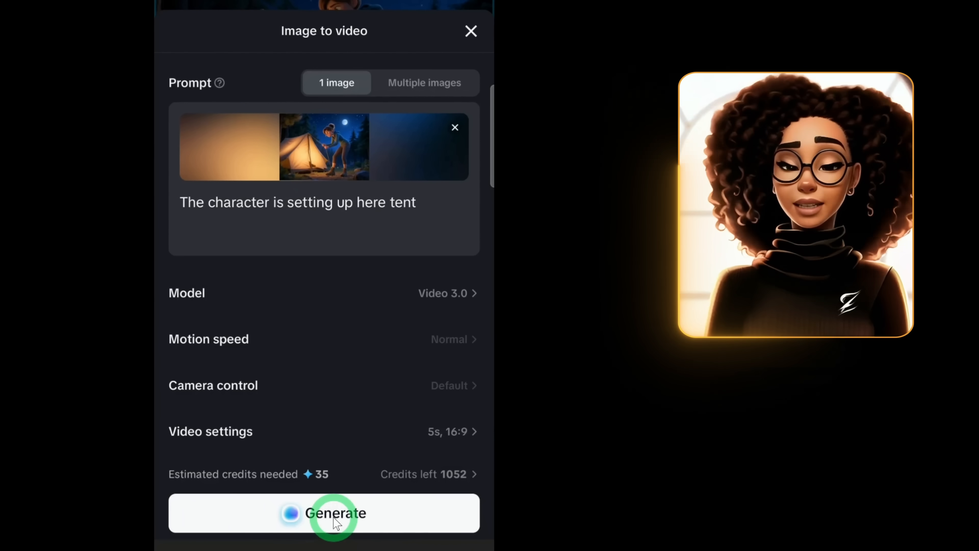
click(324, 513)
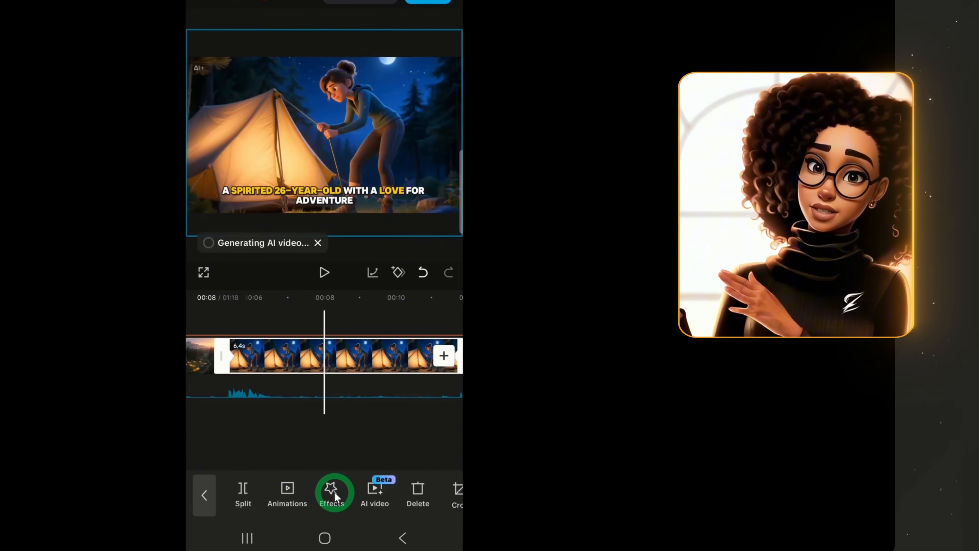
click(331, 493)
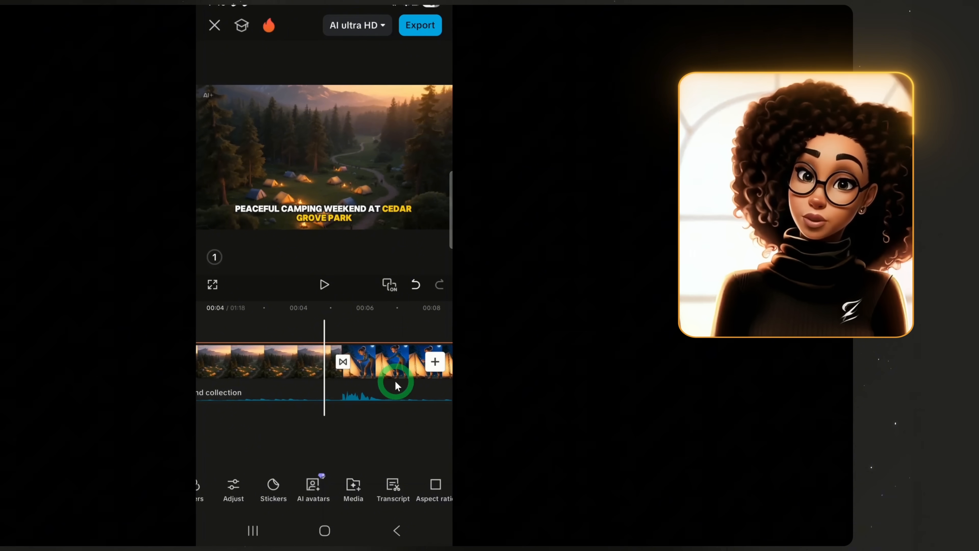
Play back the opening scenes and select the frightened-in-tent clip.
click(325, 285)
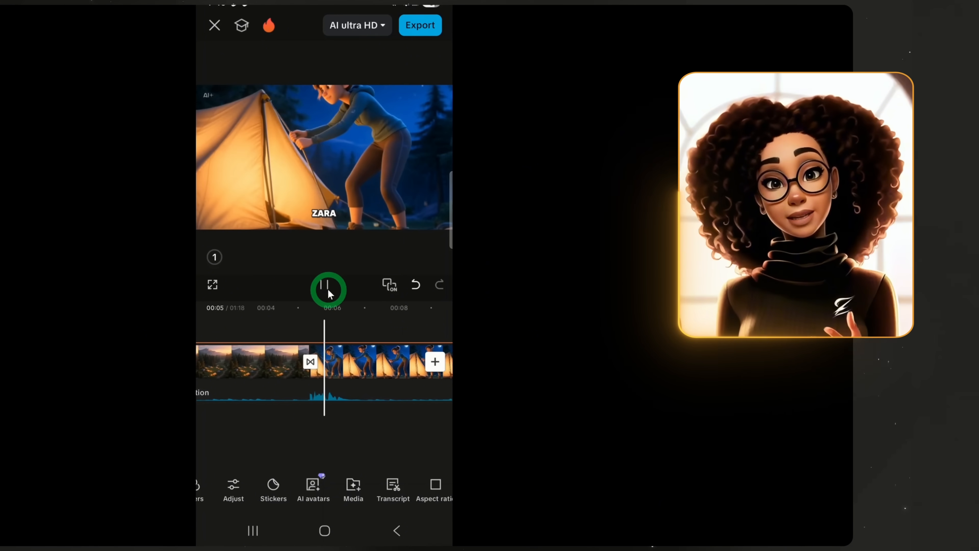
click(329, 285)
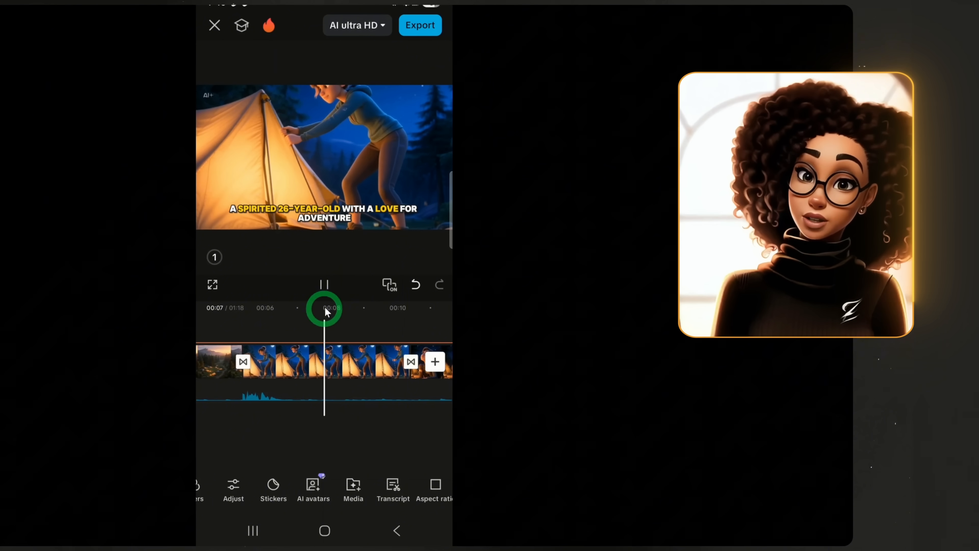
click(325, 285)
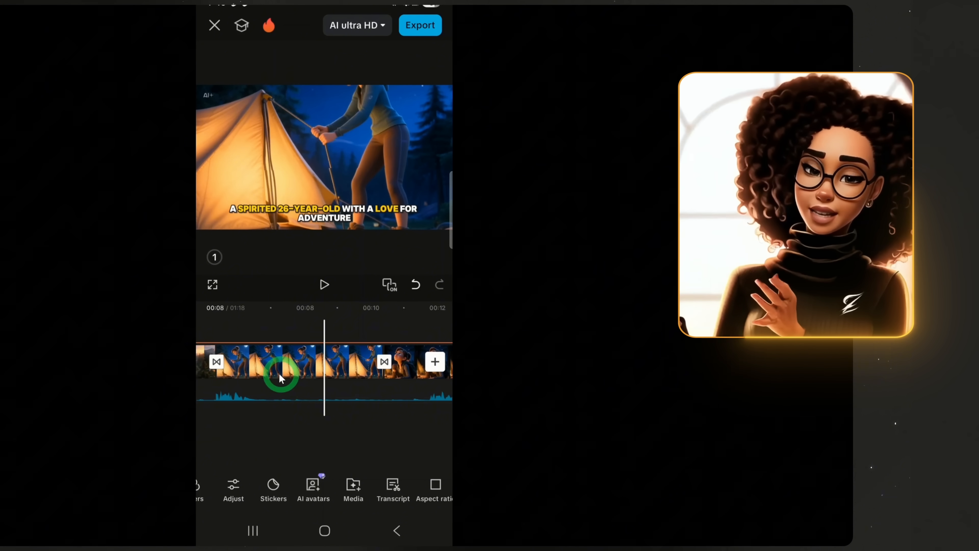
click(281, 375)
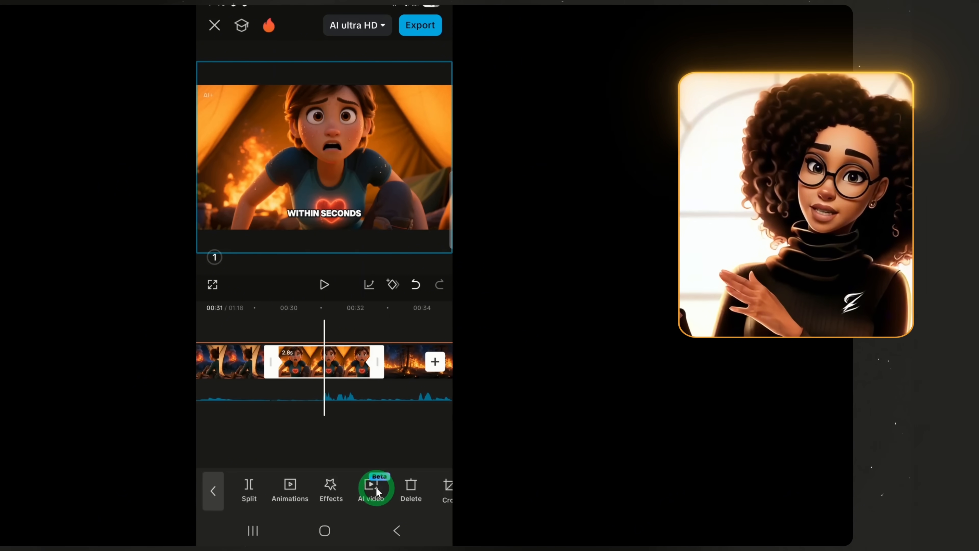
Animate the burning-tent scene into a 5-second AI video with a motion prompt and review it.
click(371, 487)
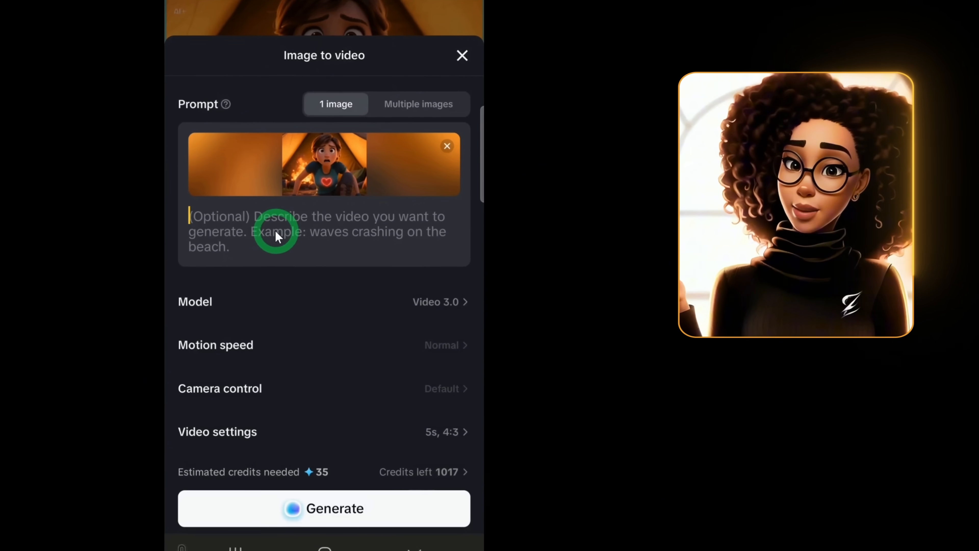
click(440, 302)
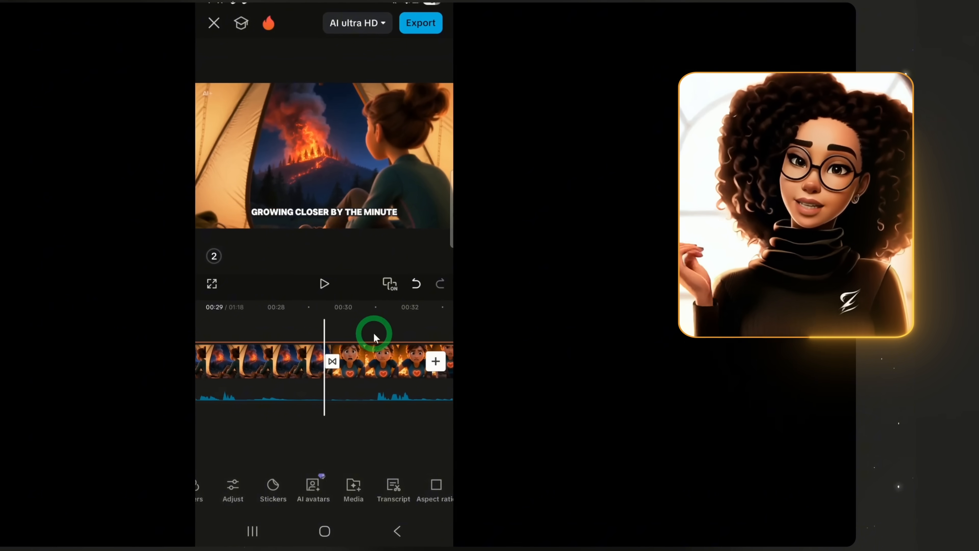
click(325, 283)
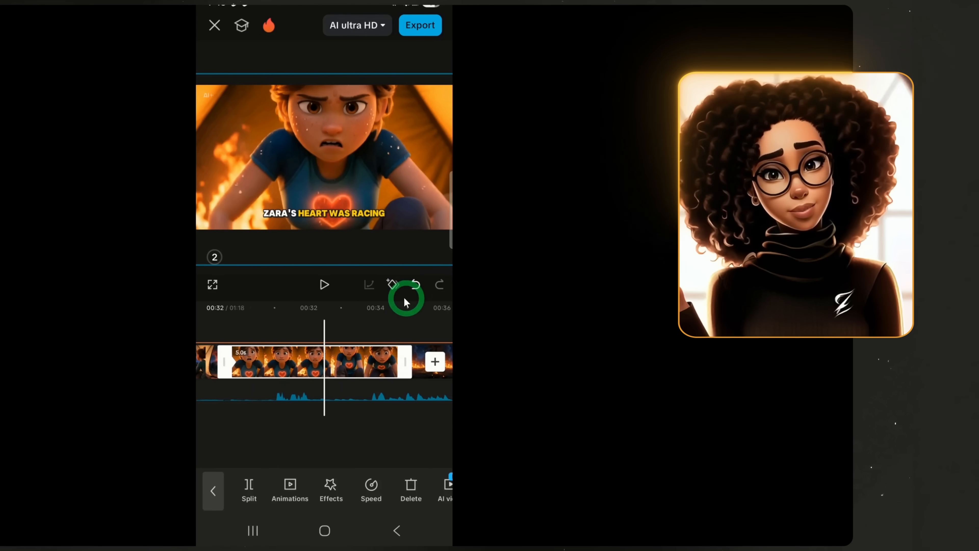
click(325, 284)
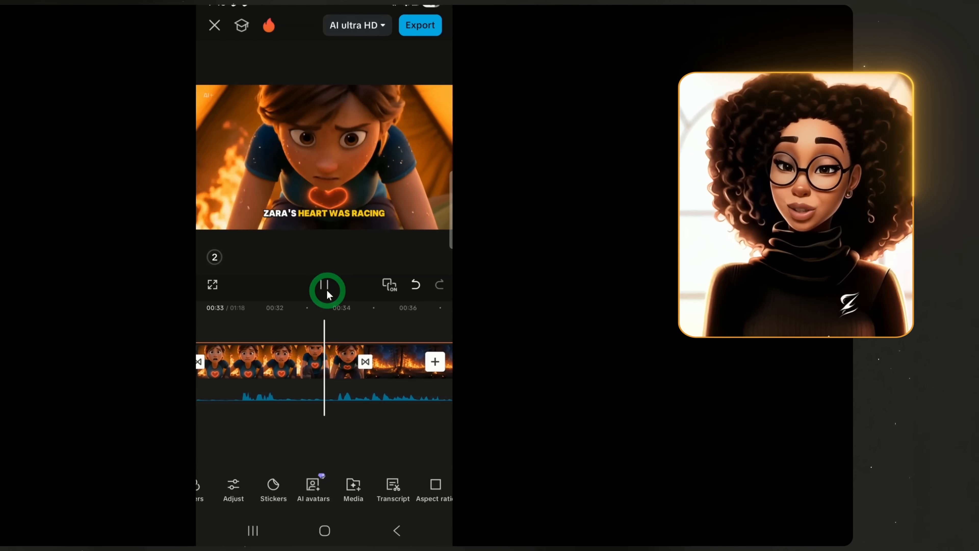
Select the 00:48 burning-forest clip and start an AI dialogue scene for Zara.
click(328, 292)
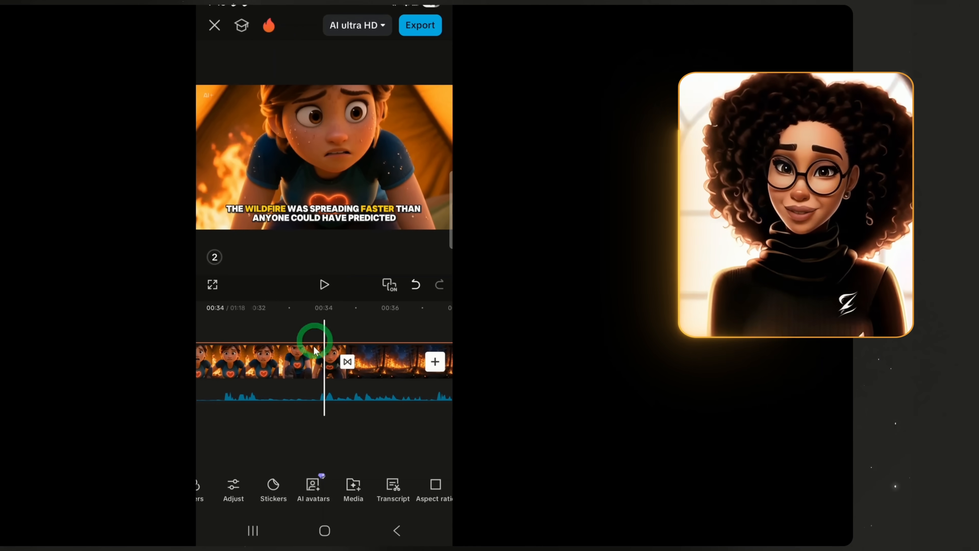
click(337, 361)
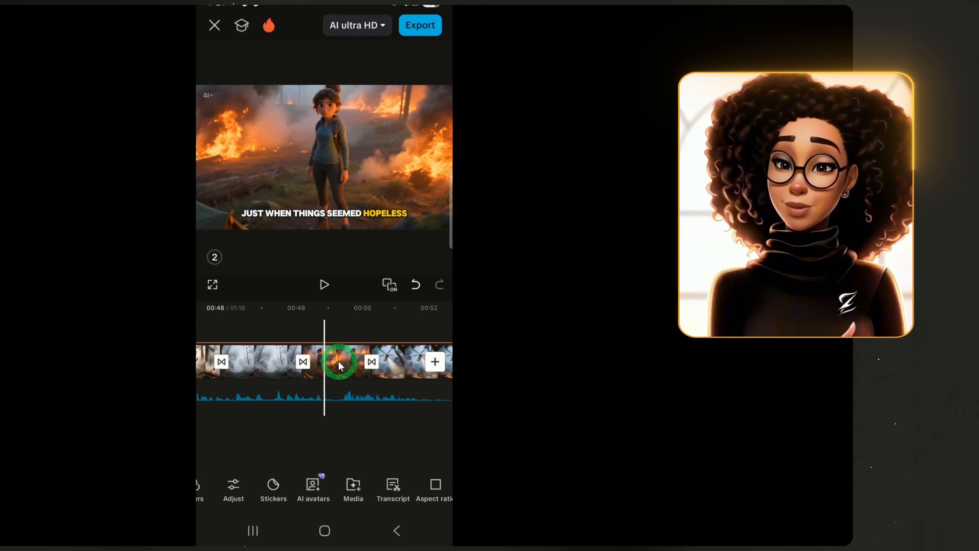
click(337, 361)
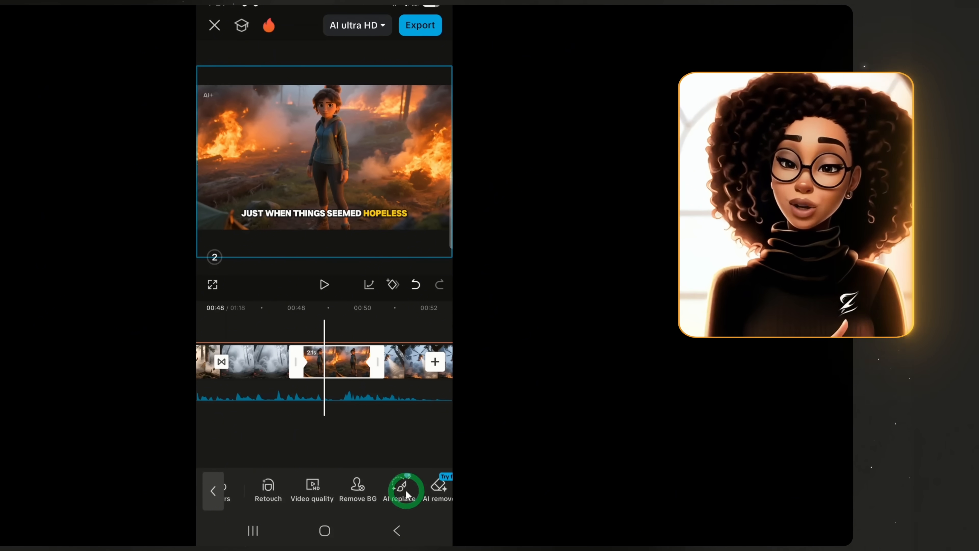
scroll(left, 3)
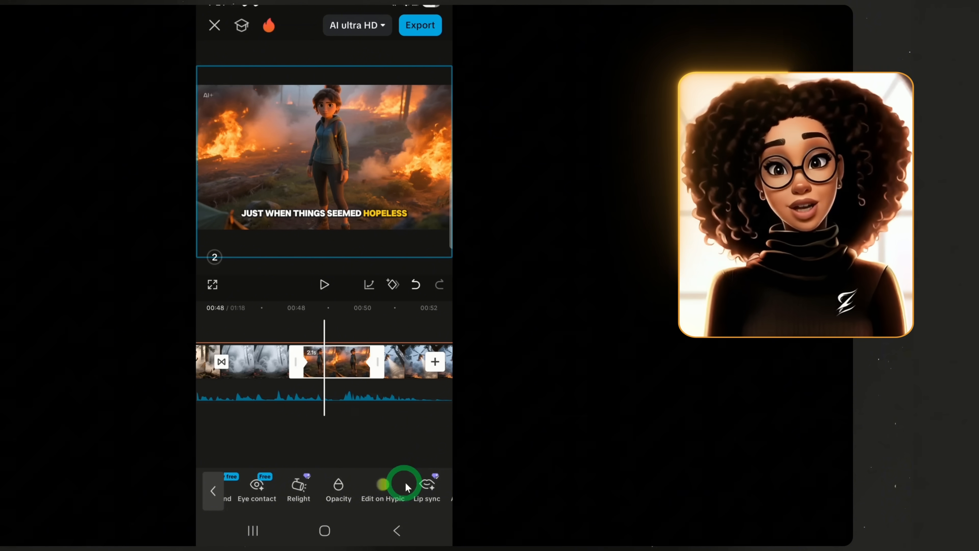
scroll(left, 3)
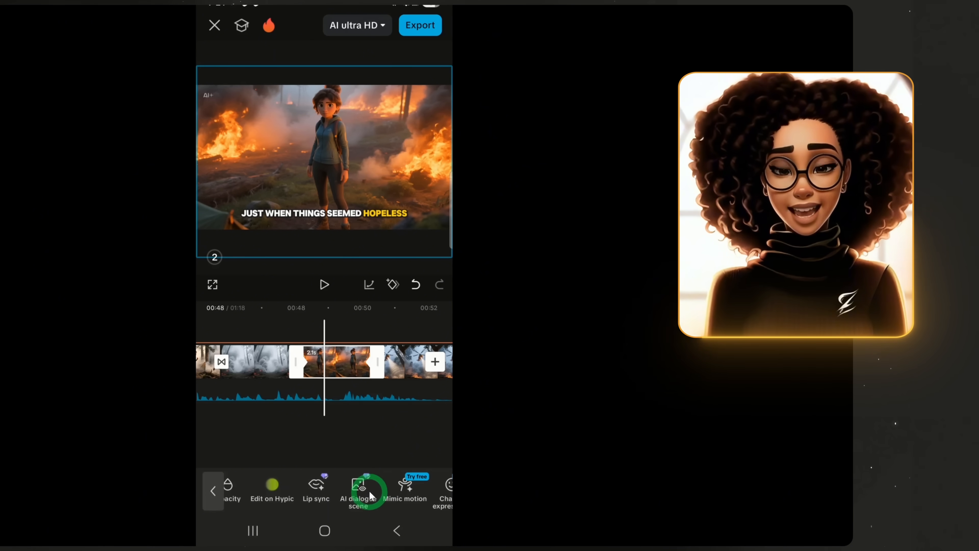
click(358, 491)
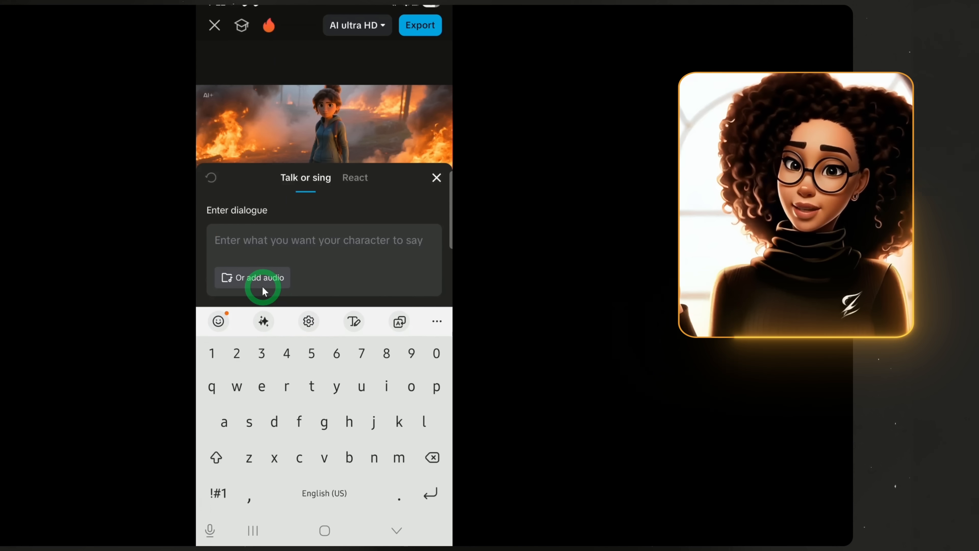
Give Zara the line 'what should i do. fire is everywhere' voiced by a character such as Sylus.
text(what should i do. fire is everywhere)
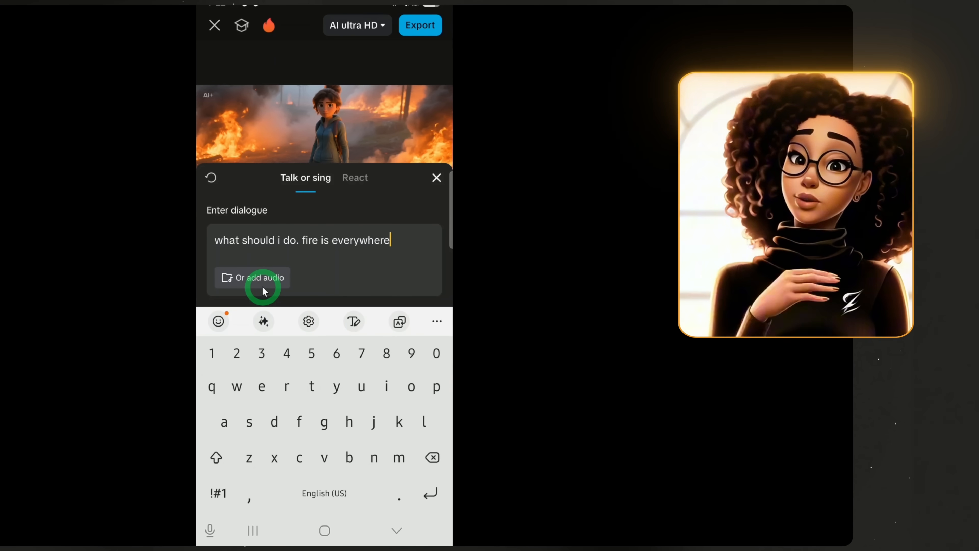
mouse_move(342, 246)
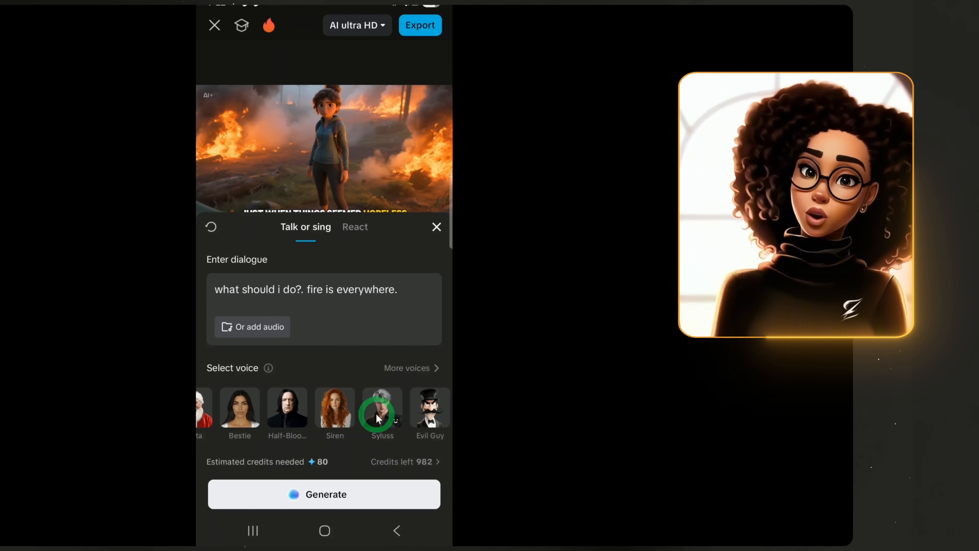
click(334, 410)
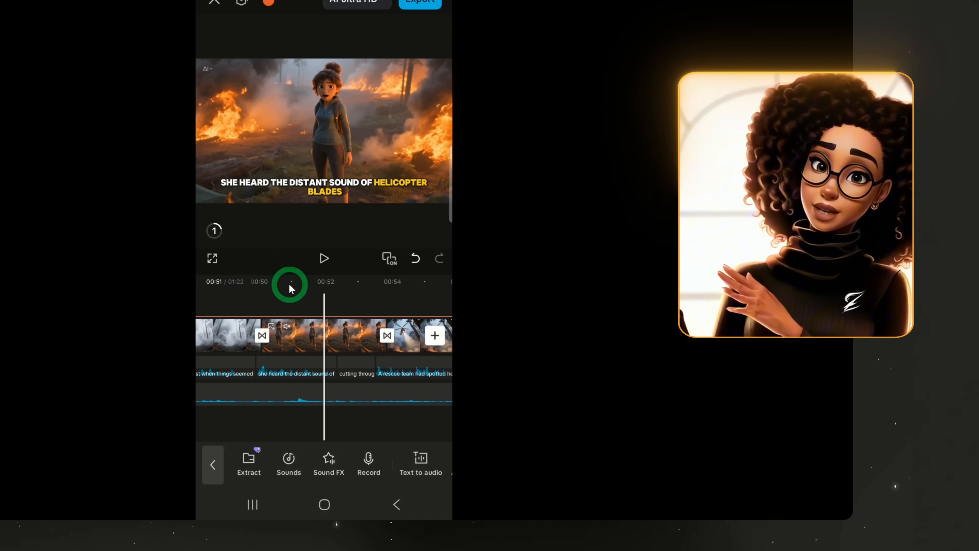
click(324, 336)
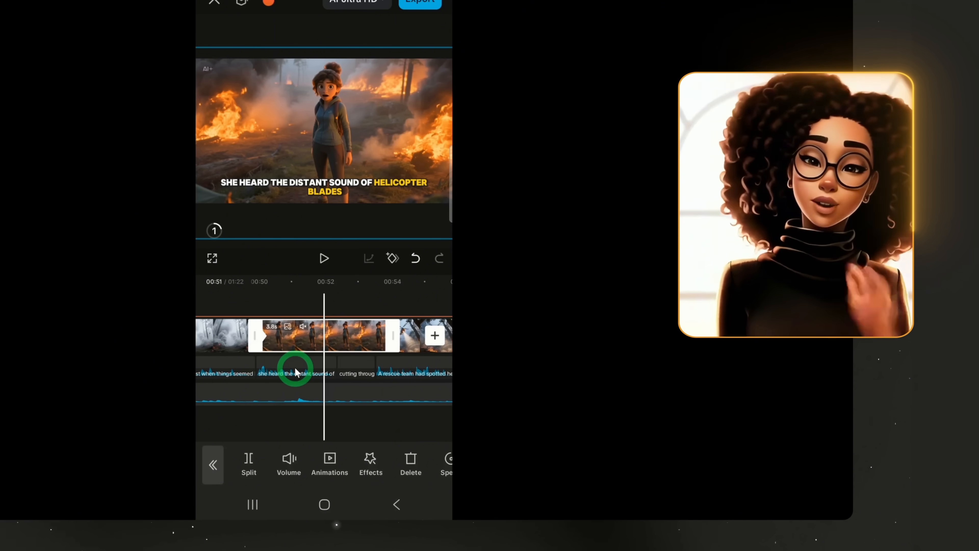
click(294, 373)
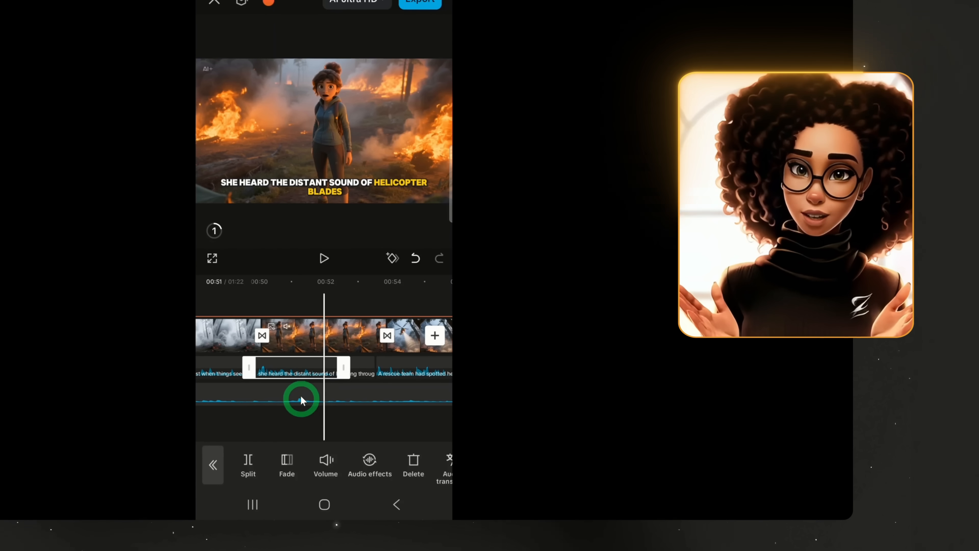
click(325, 465)
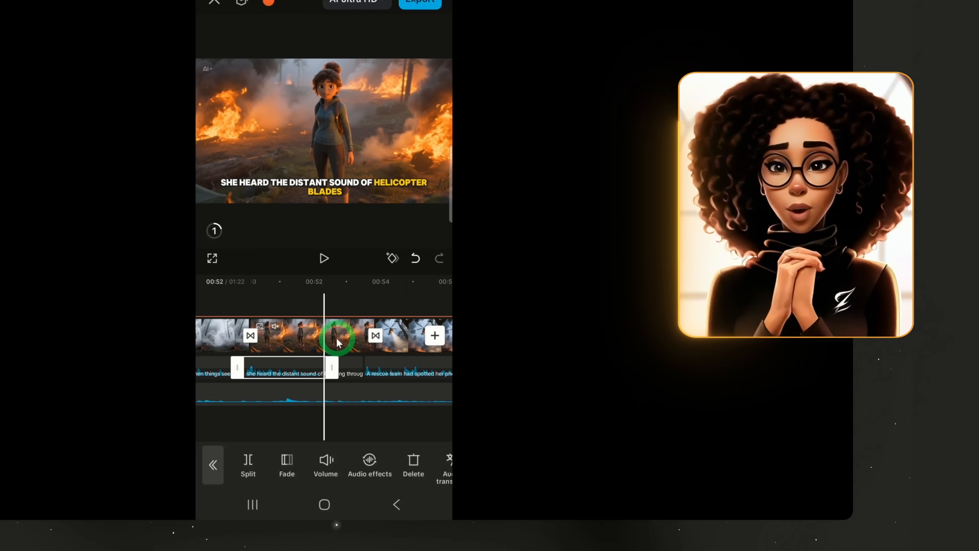
click(325, 465)
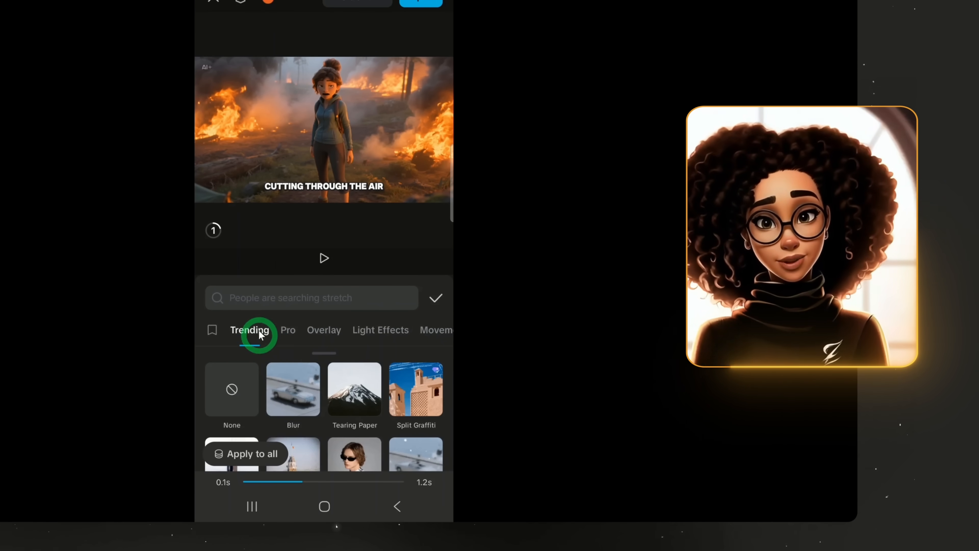
Browse the Trending transitions before dismissing the transition panel.
scroll(down, 3)
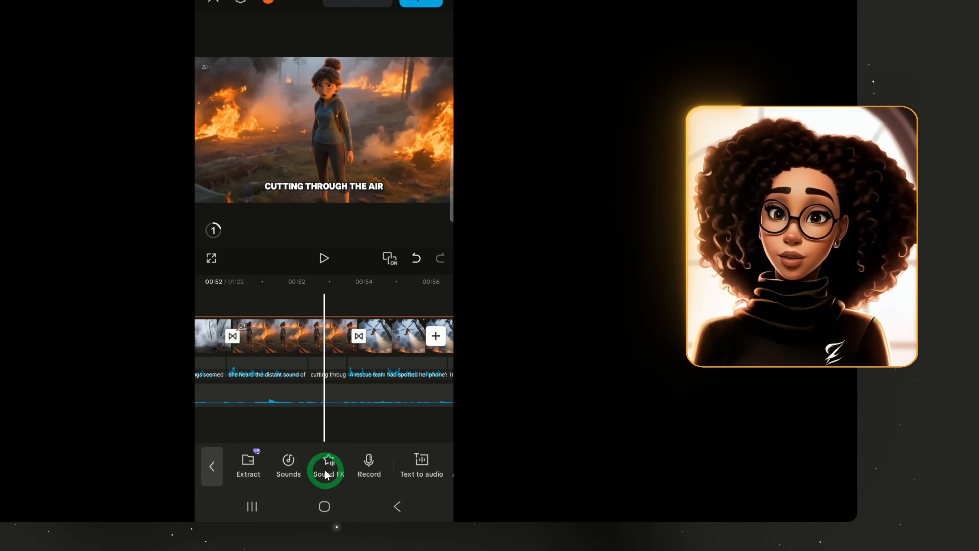
Add a boom sound effect from Trending Sound FX under the cutting-through-the-air scene at about 00:53.
click(327, 465)
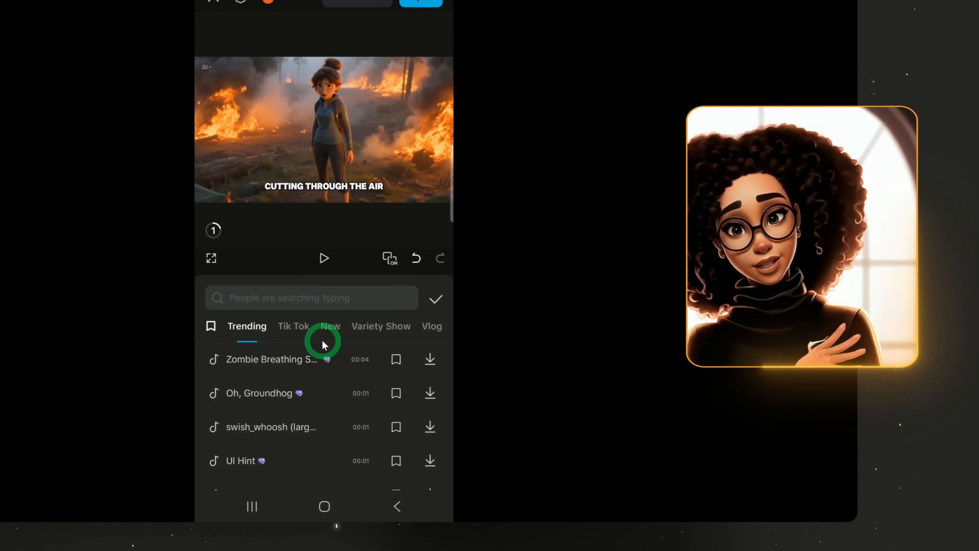
scroll(down, 3)
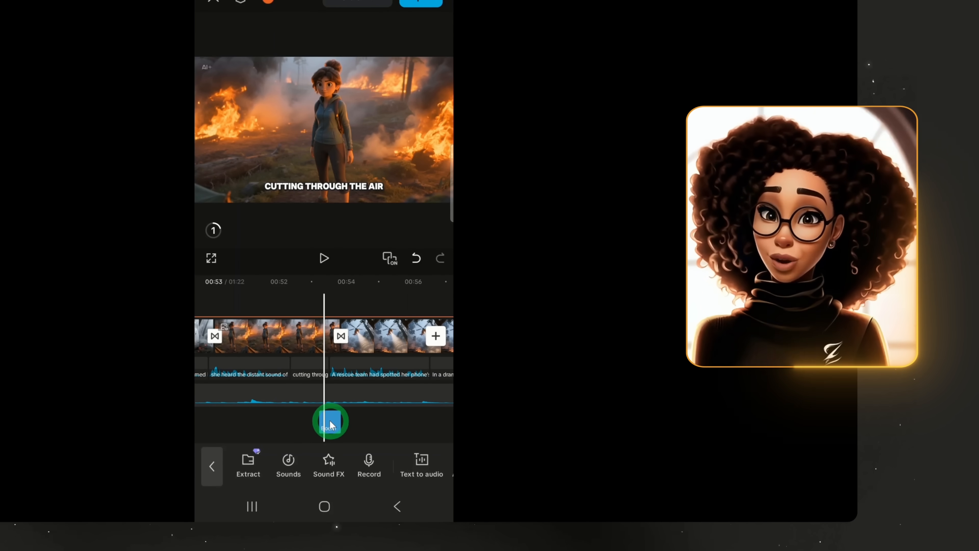
click(330, 422)
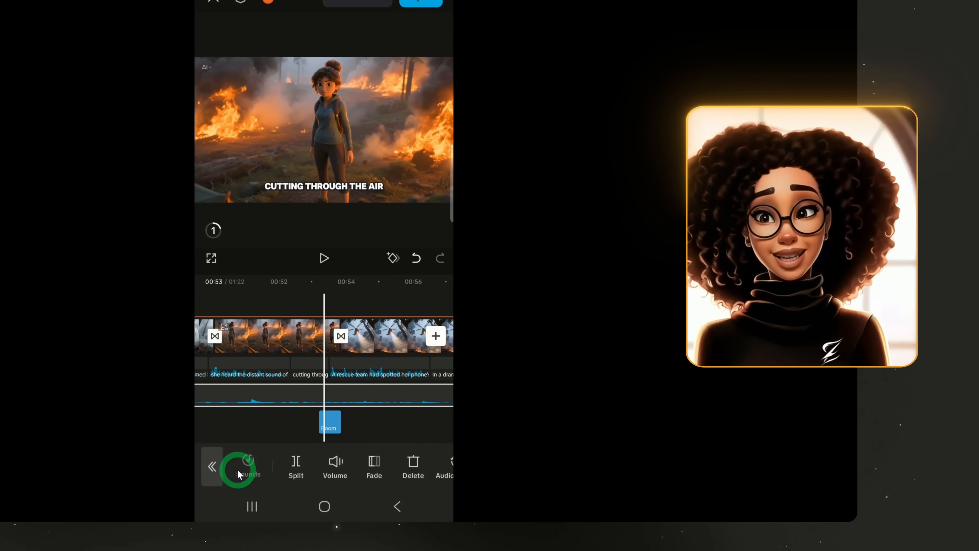
Browse the Recommended music library in Sounds on the way to AI music.
click(240, 468)
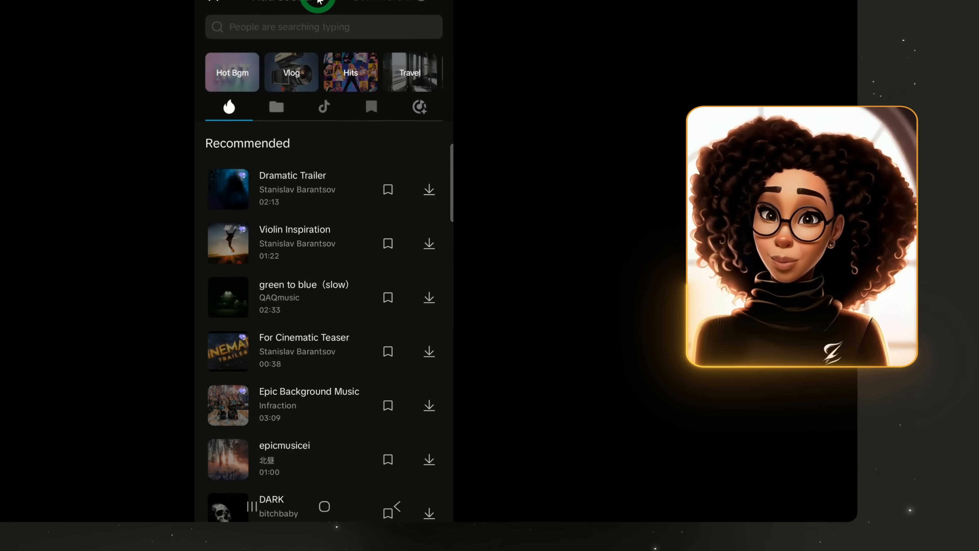
scroll(down, 3)
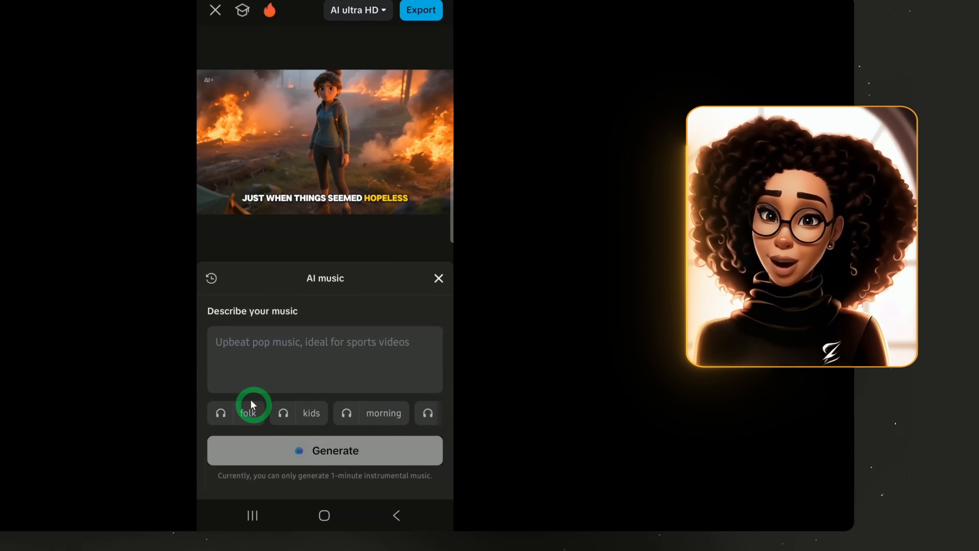
Generate AI music from 'tense music for adventure' with the epic and intense styles.
text(tense music for adventure)
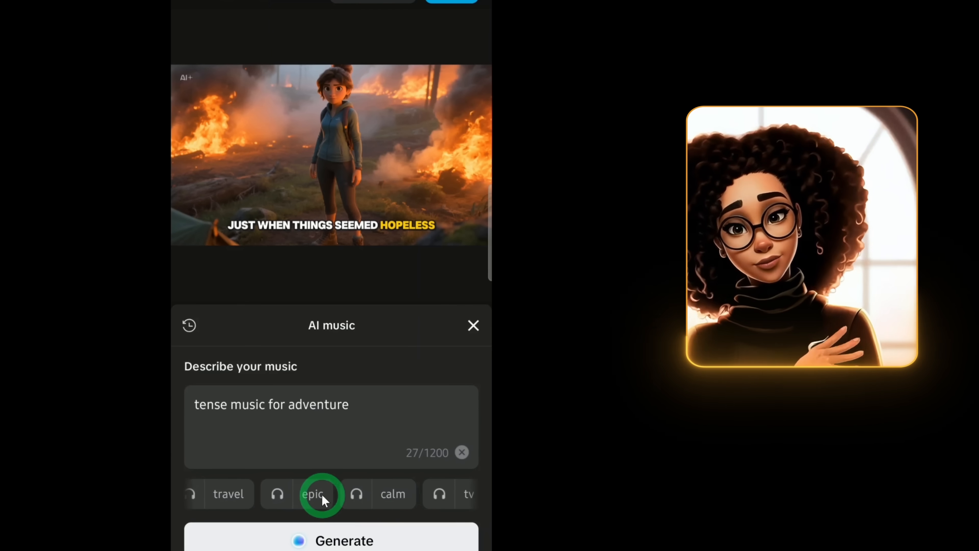
click(322, 493)
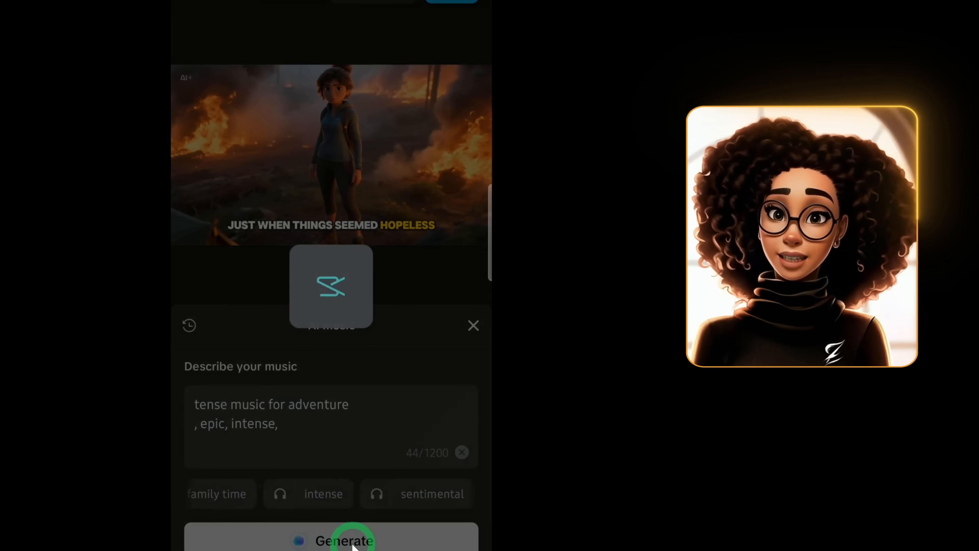
click(331, 540)
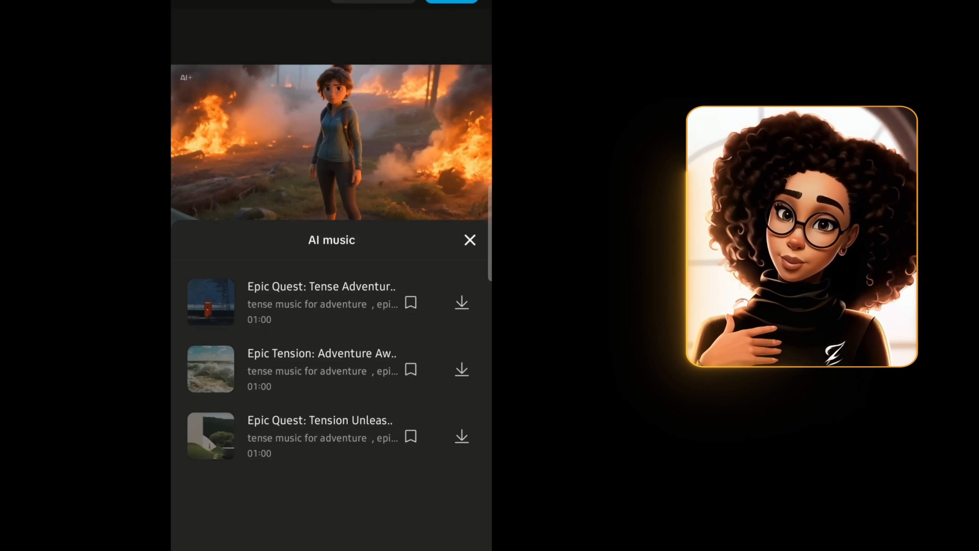
Preview the first generated track and add it to the project as background music.
click(243, 303)
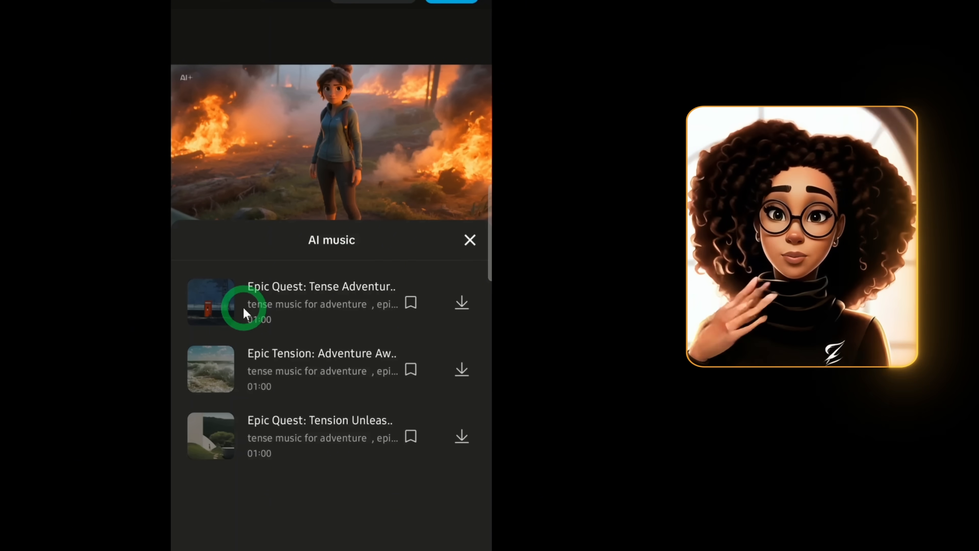
click(210, 303)
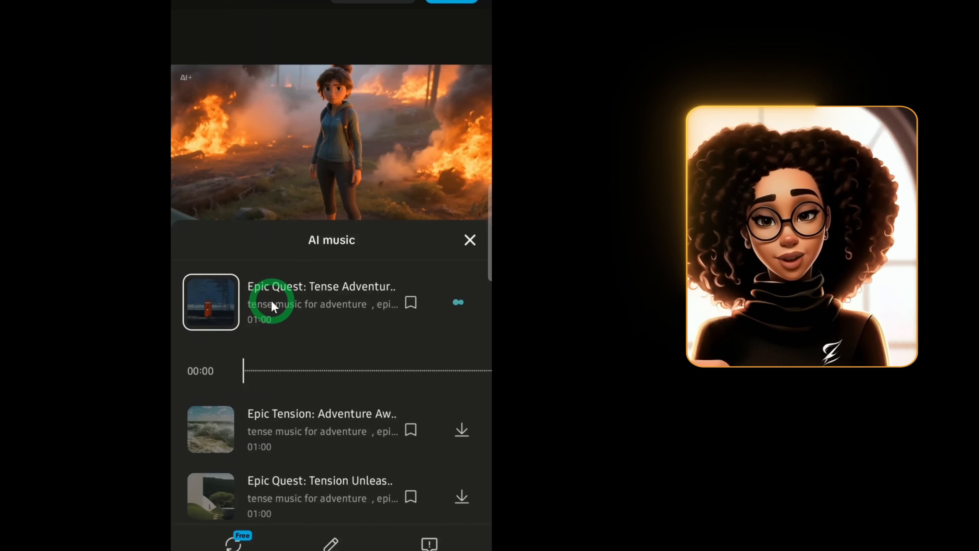
click(210, 303)
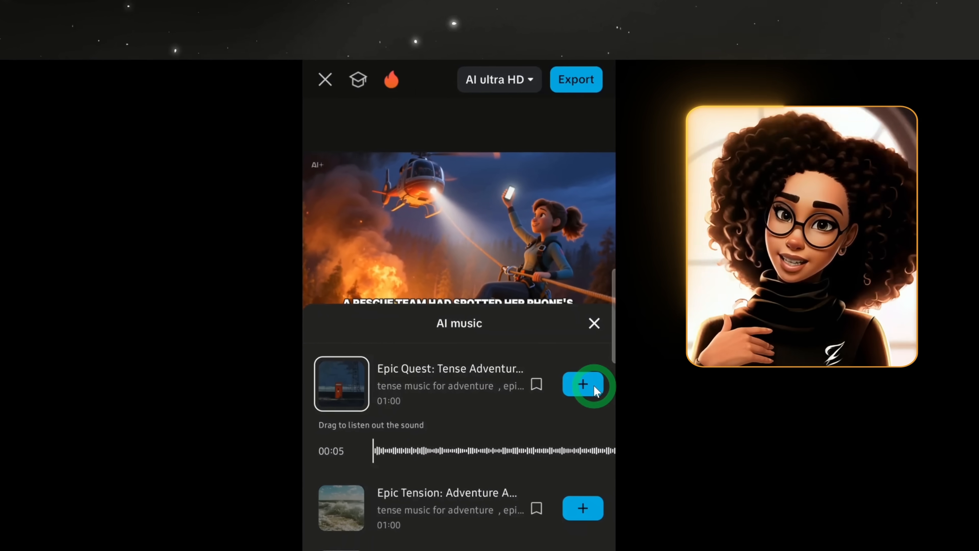
click(583, 384)
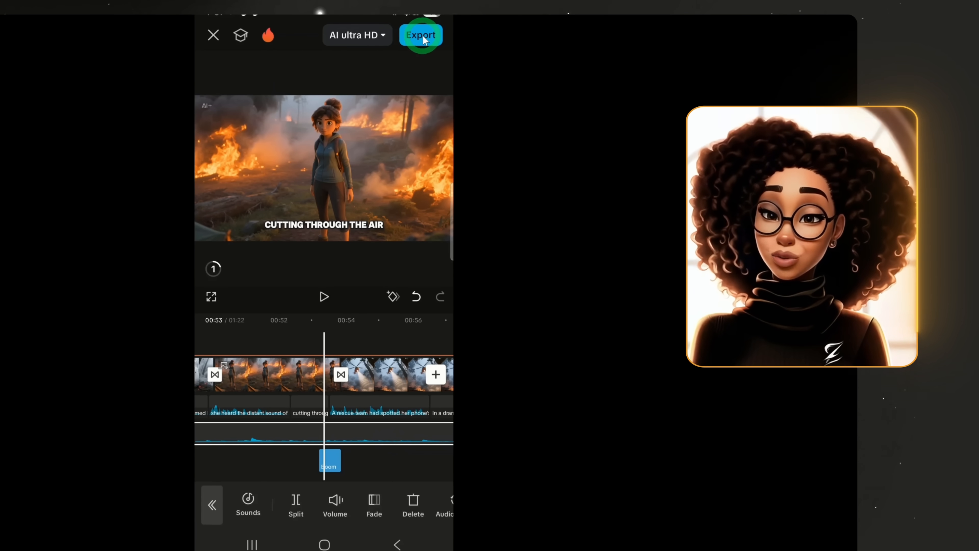
Export the story video at 2K resolution and save it to the device.
click(420, 34)
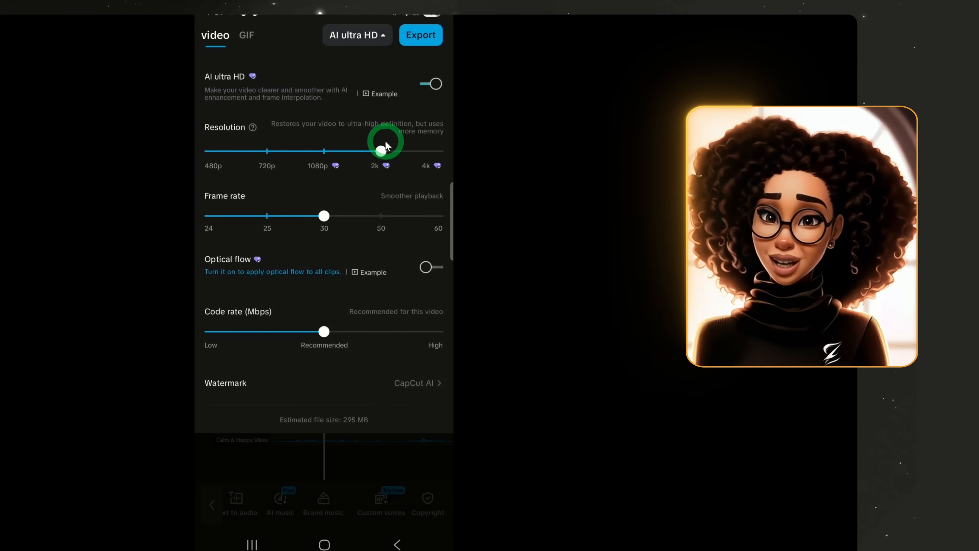
click(420, 34)
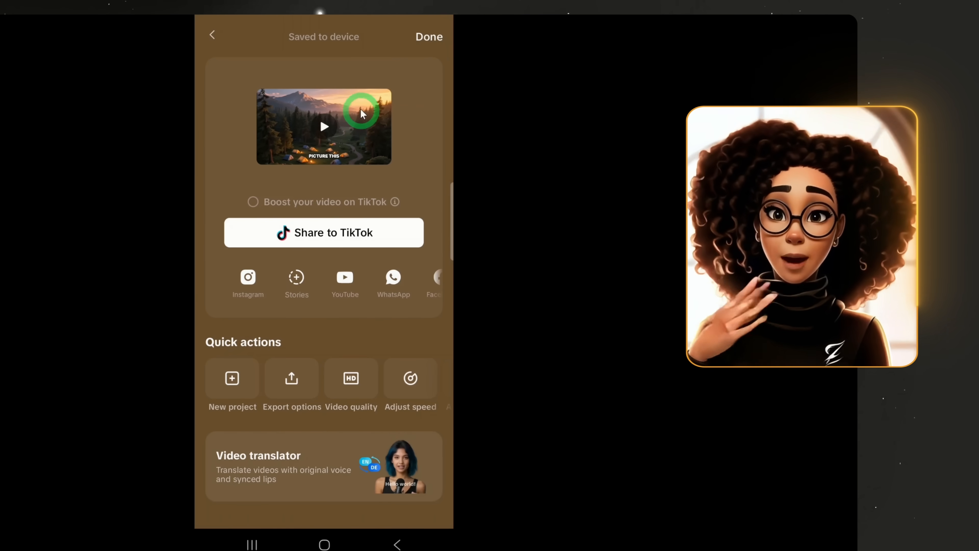
mouse_move(162, 159)
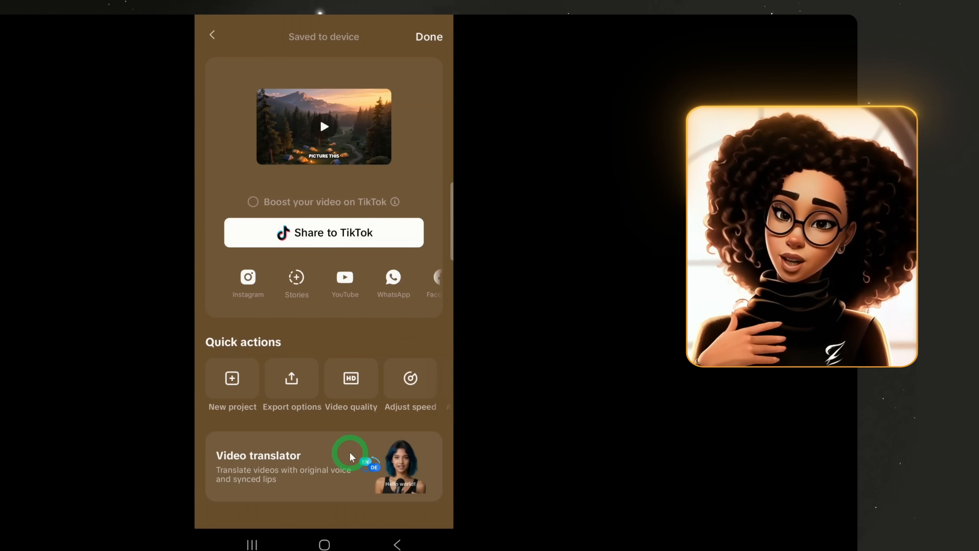
mouse_move(311, 418)
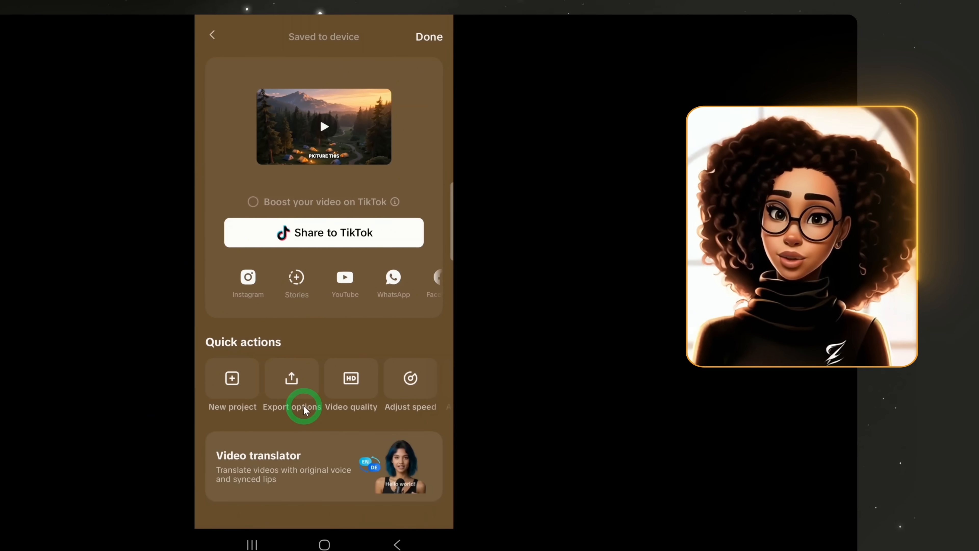
Load the exported story video into the Video translator set English to French.
click(258, 465)
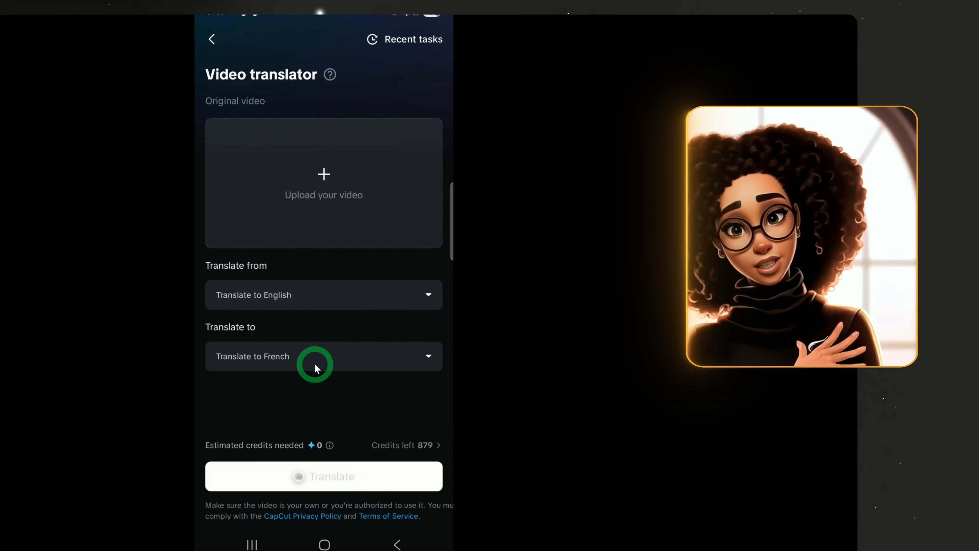
mouse_move(381, 64)
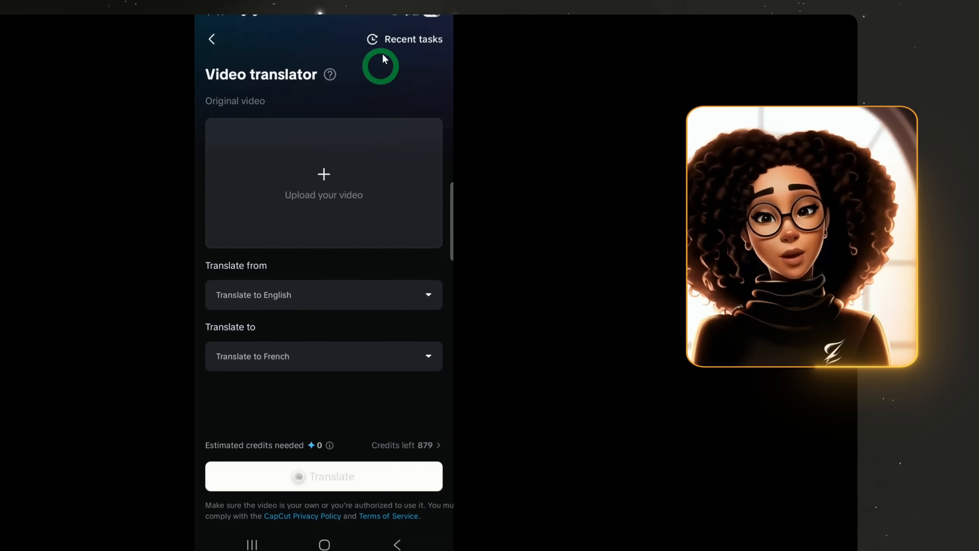
click(324, 183)
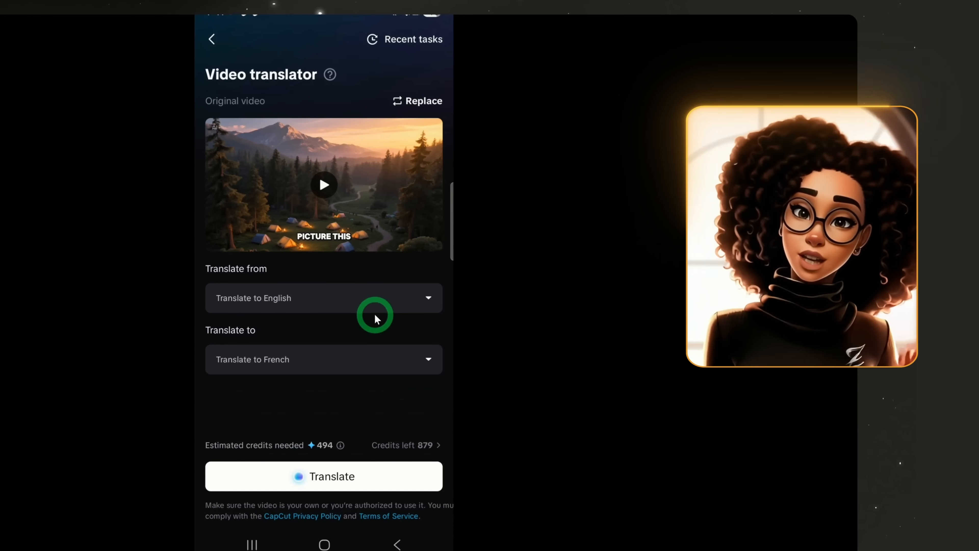
mouse_move(364, 476)
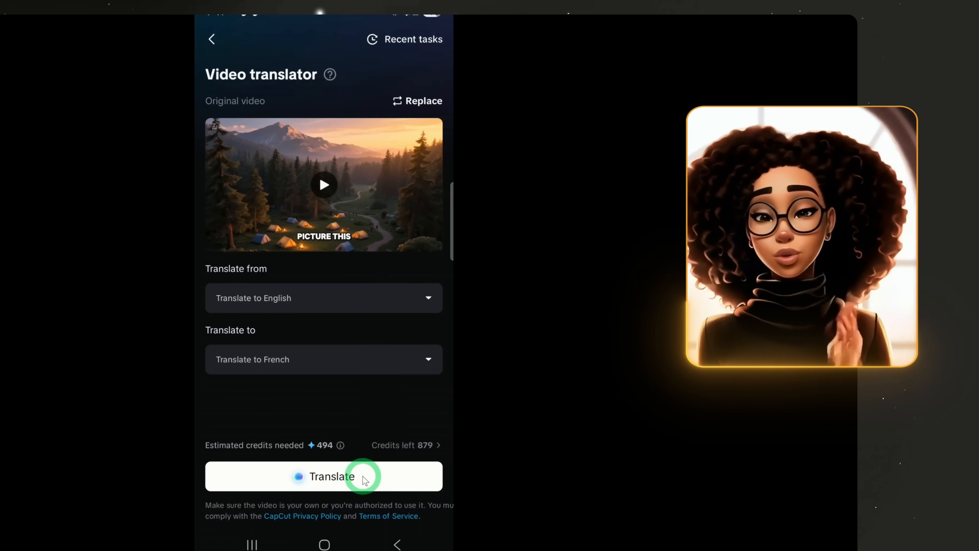
mouse_move(288, 456)
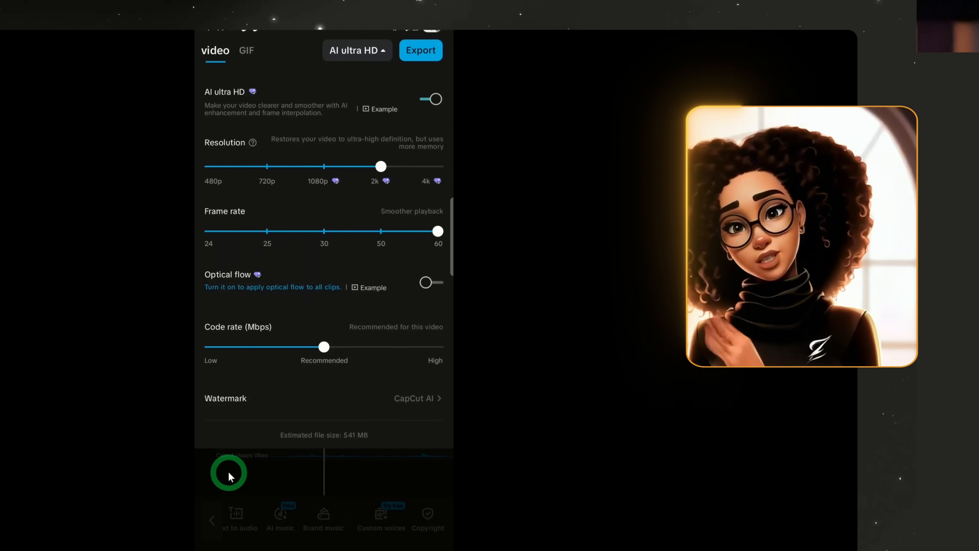
Dismiss the export settings and start creating a custom voice.
click(213, 50)
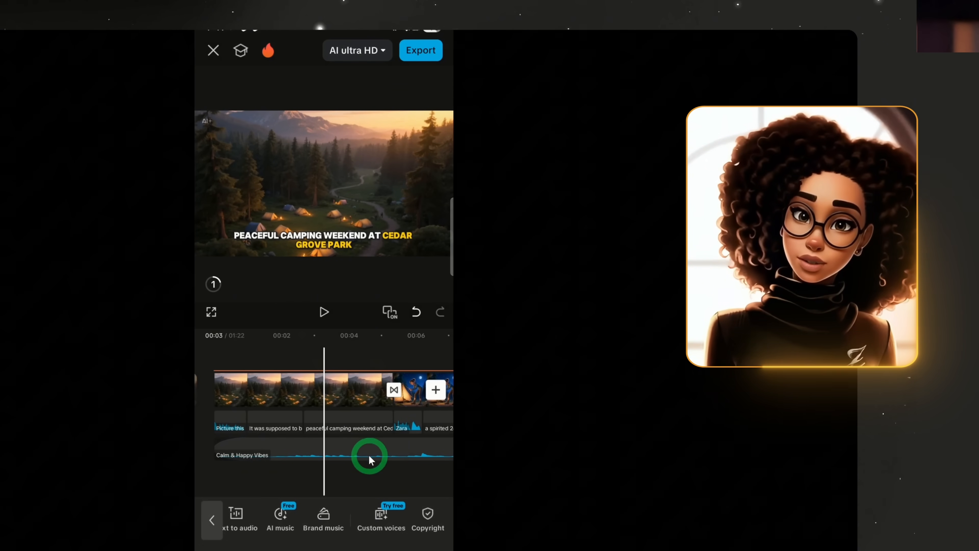
click(381, 518)
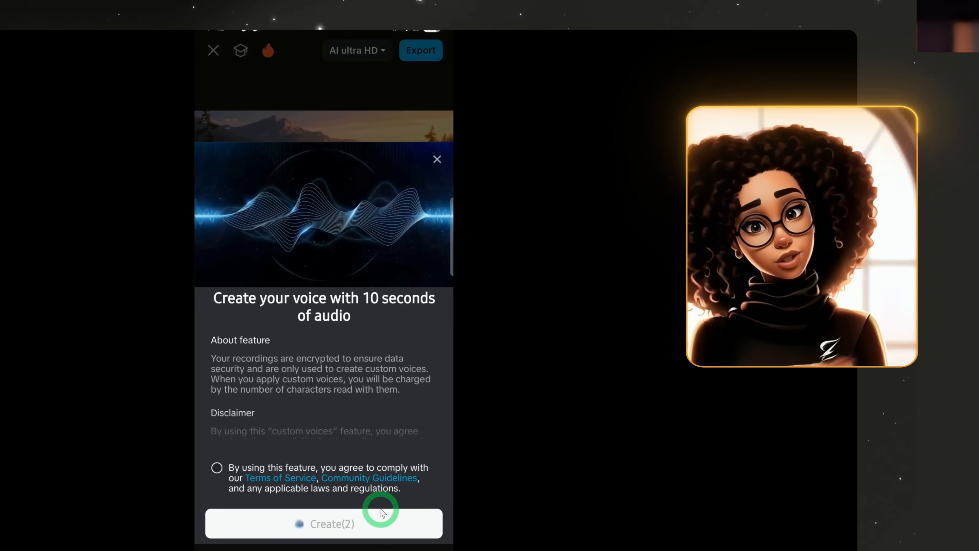